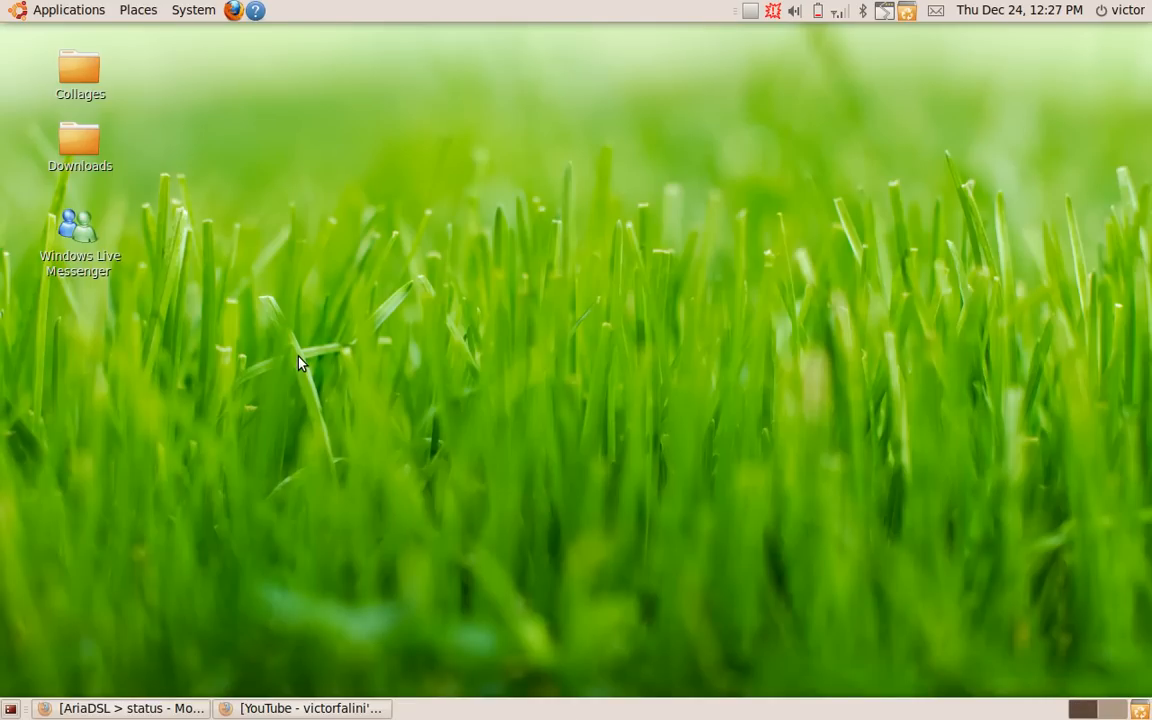
{"action": "mouse_move", "coordinate": [70, 8]}
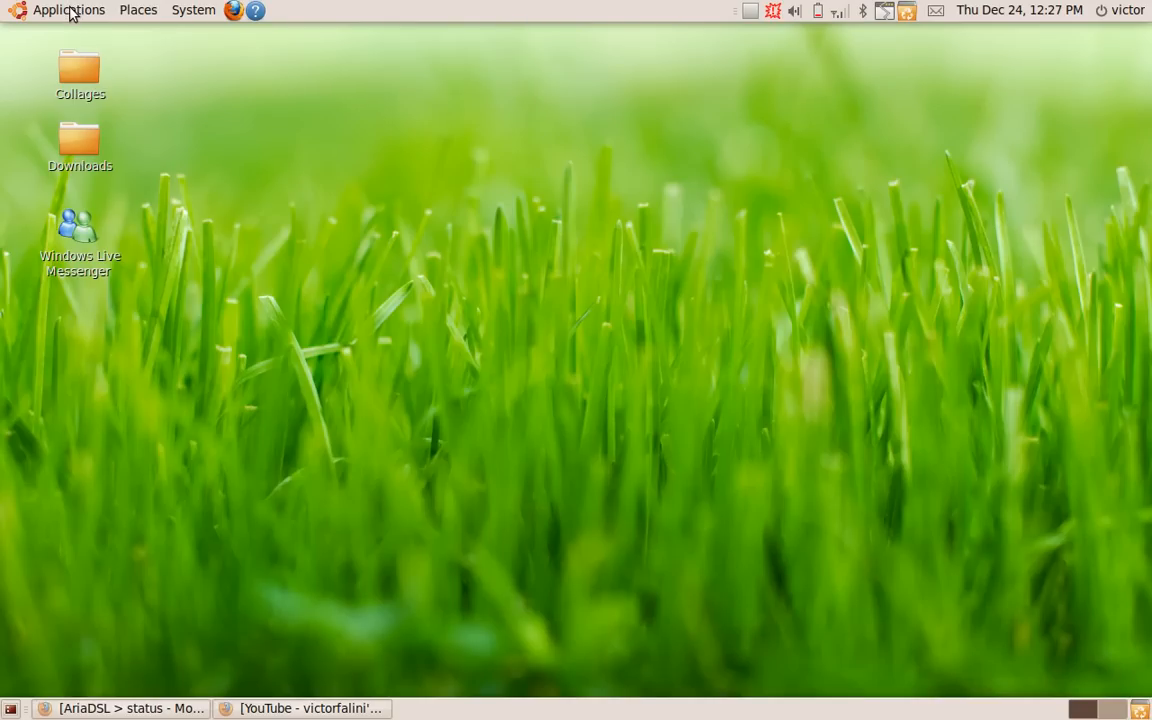
{"action": "mouse_move", "coordinate": [68, 10]}
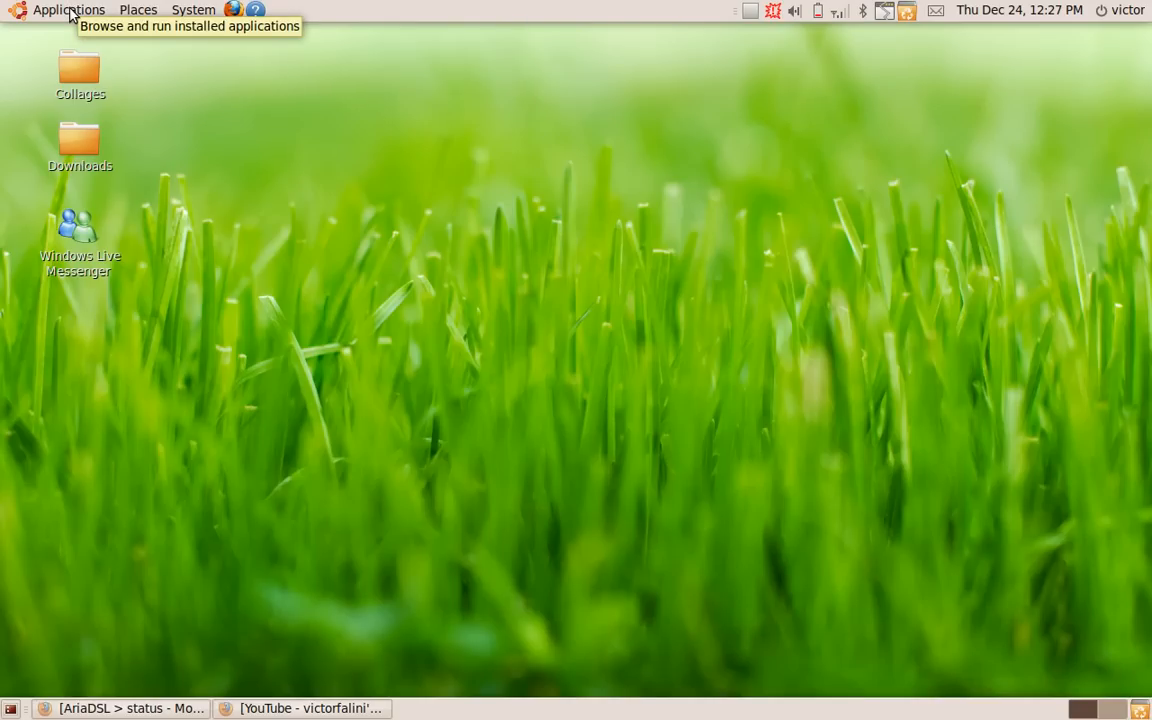
- Open the Applications menu to show Accessories with Terminal
{"action": "left_click", "coordinate": [67, 9]}
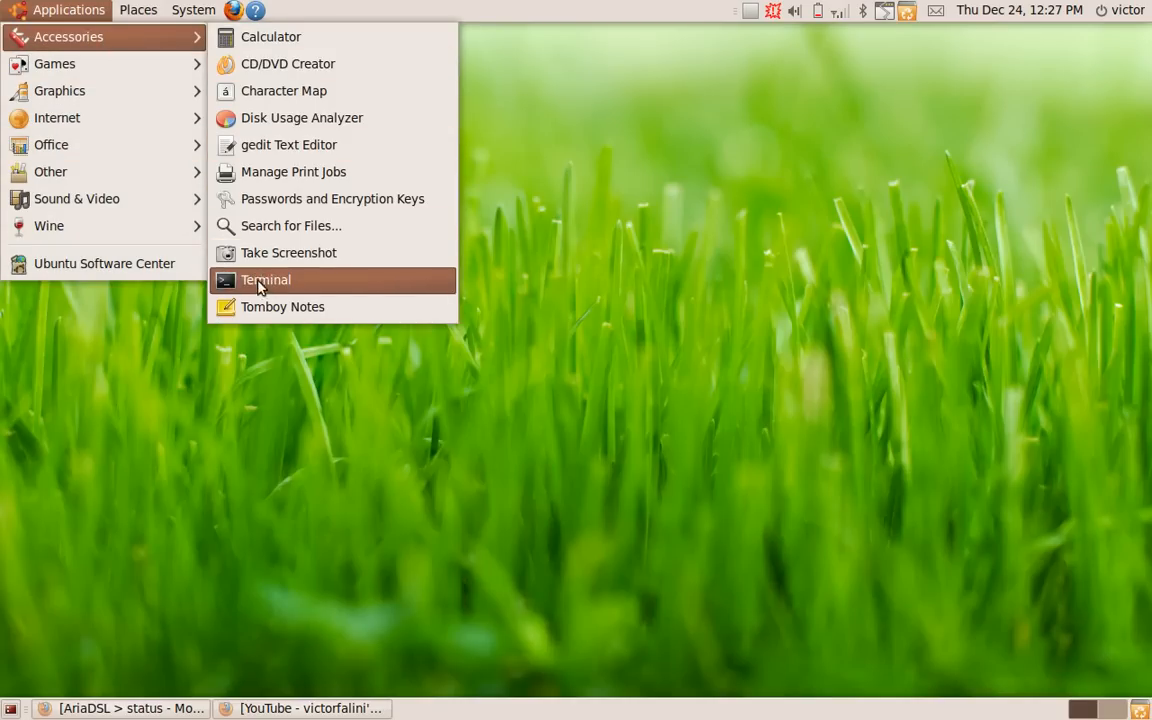
- Launch Terminal and move its window to the desktop centre
{"action": "left_click", "coordinate": [266, 279]}
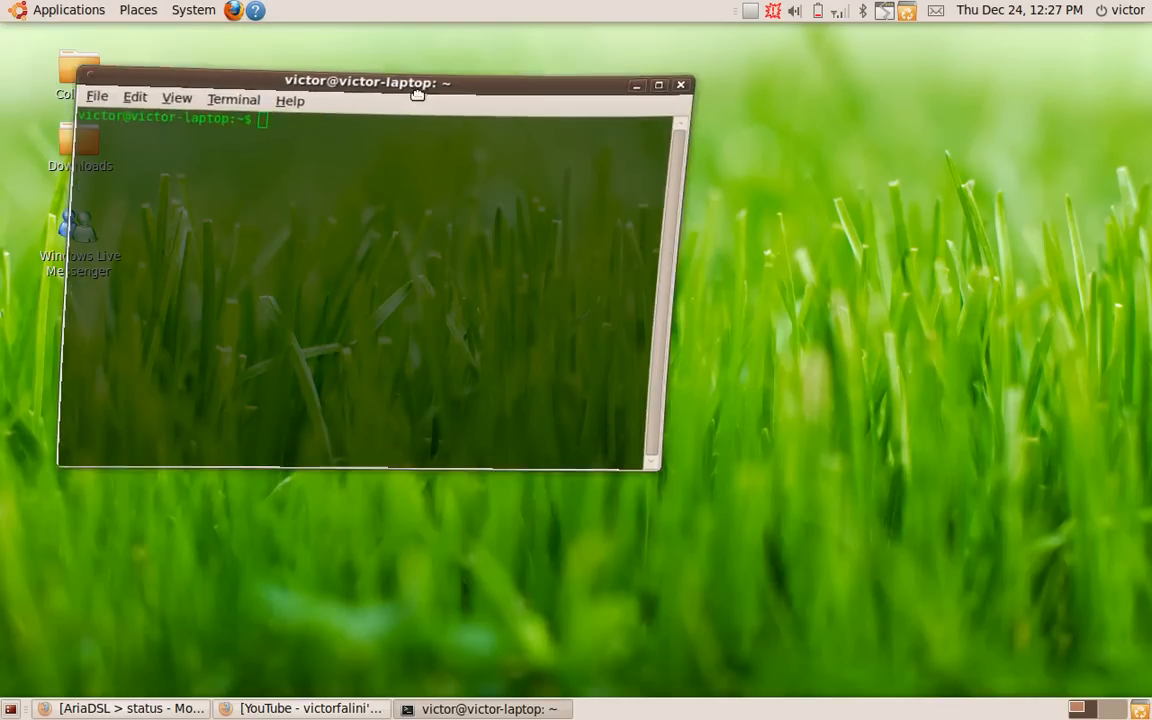
{"action": "left_click_drag", "start_coordinate": [358, 82], "coordinate": [502, 109]}
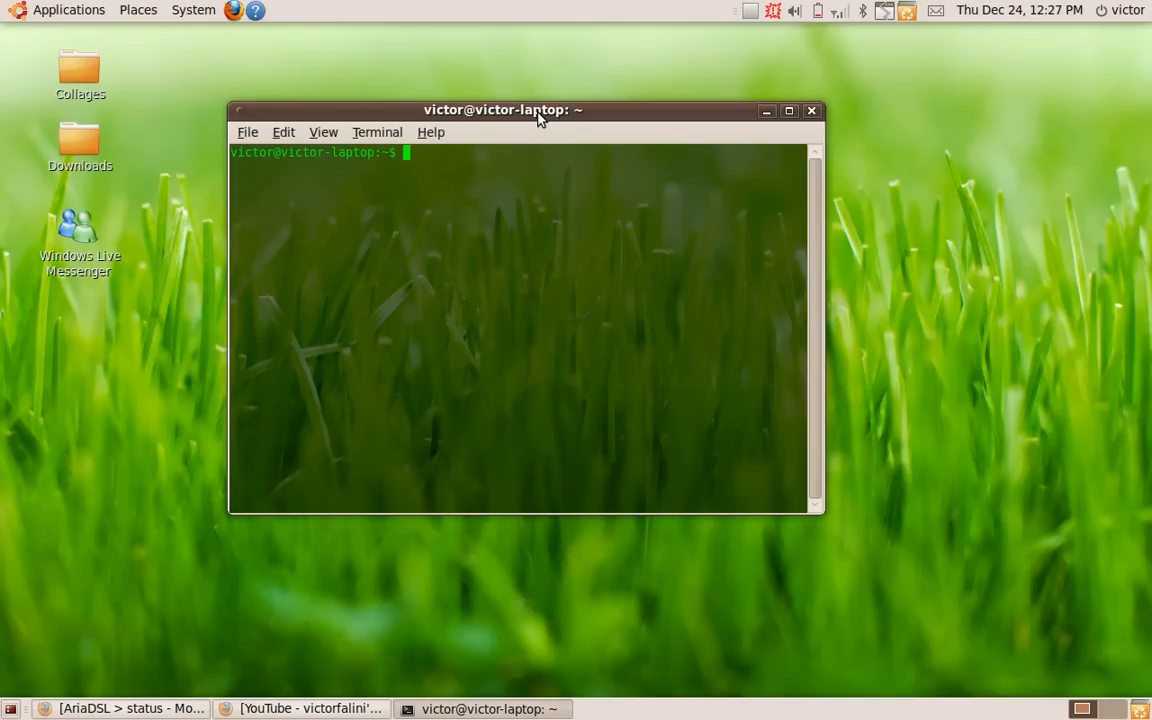
- Type the 'sudo apt-get install ktorrent' command, then discard it with Ctrl+C
{"action": "type", "text": "sudo"}
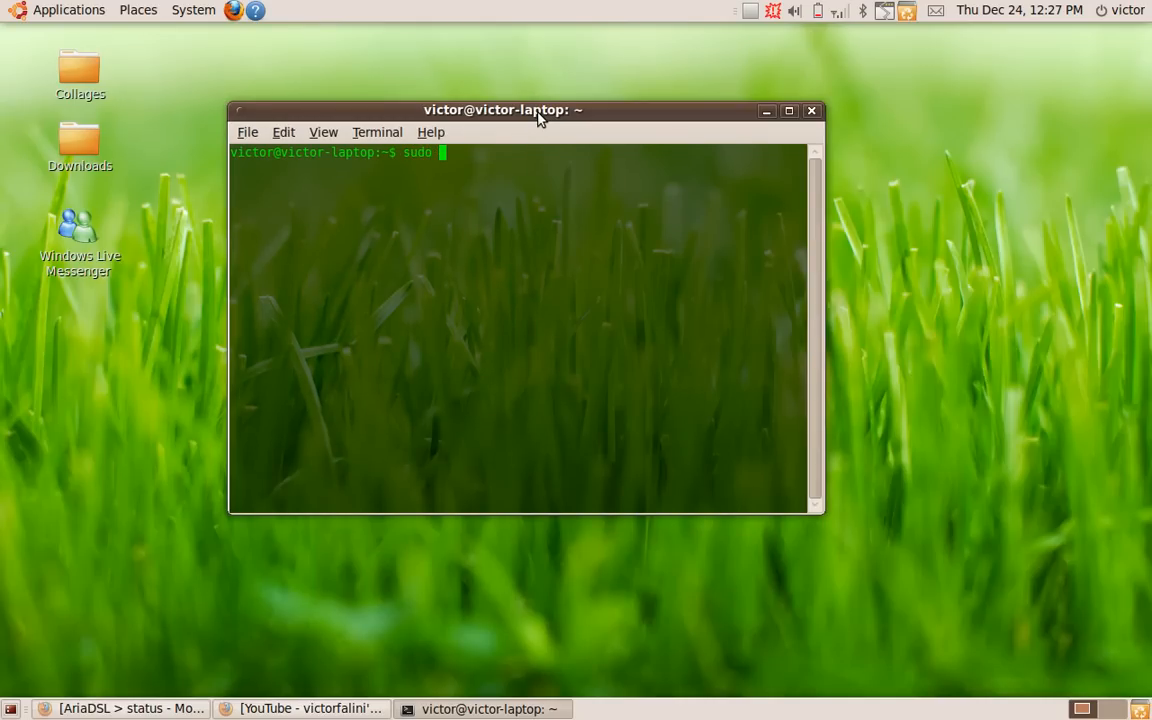
{"action": "type", "text": "apt"}
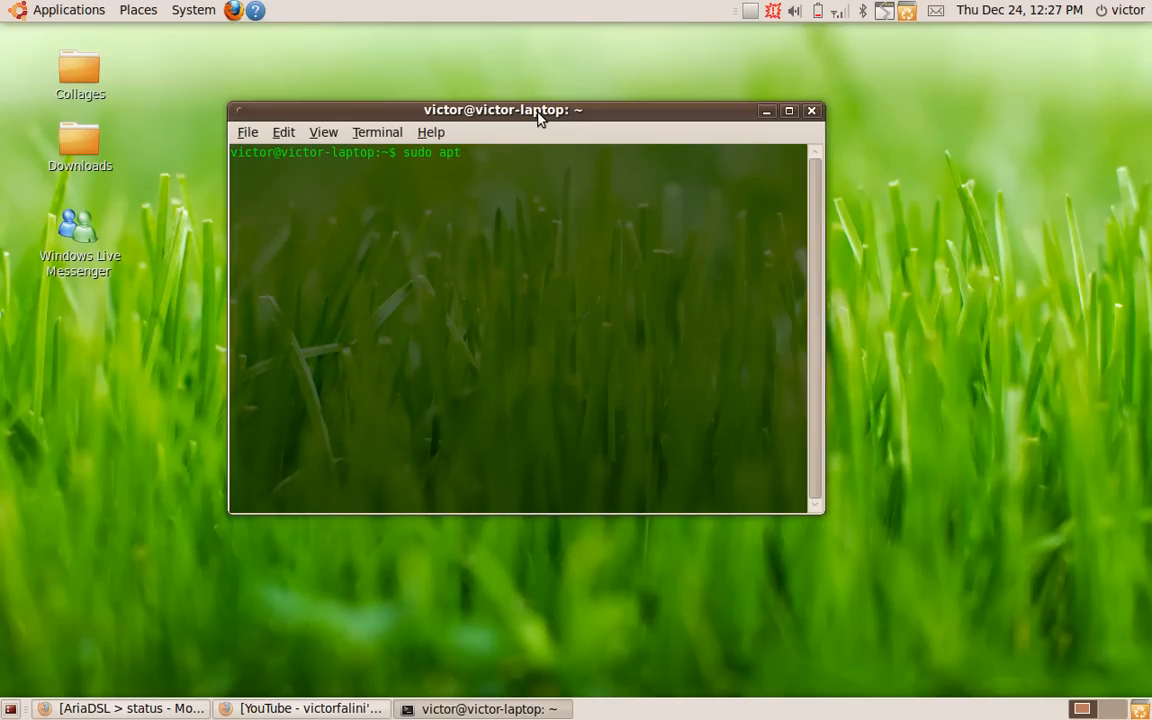
{"action": "type", "text": "-get"}
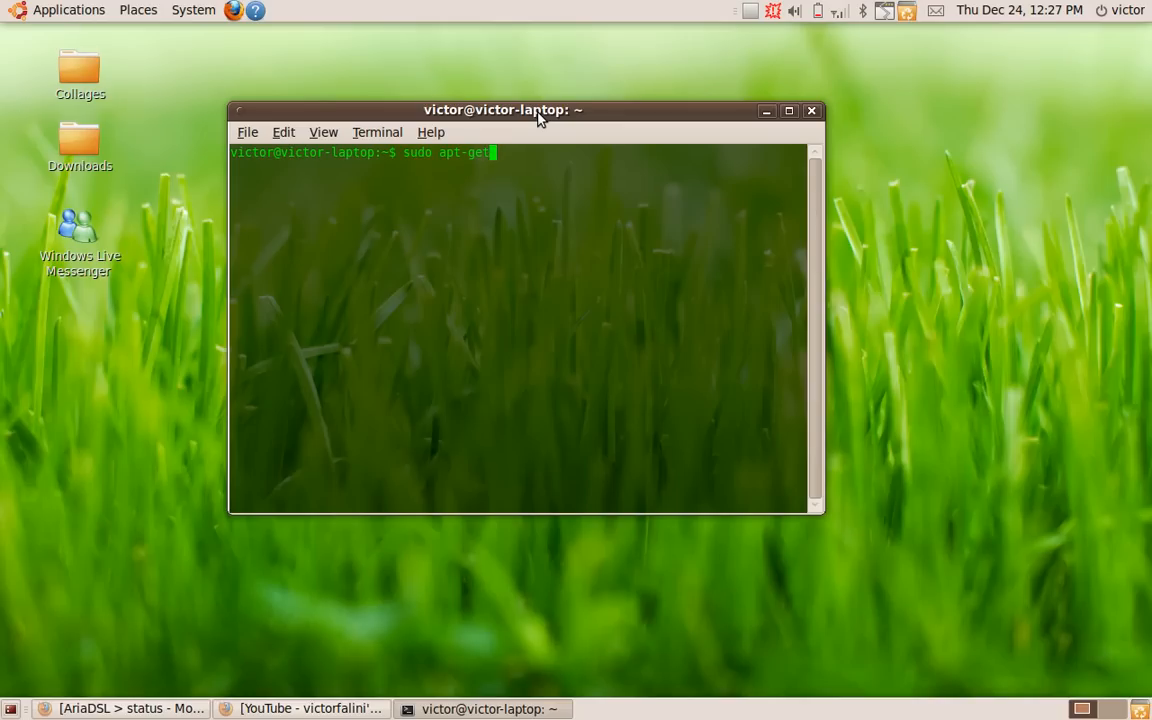
{"action": "type", "text": "install"}
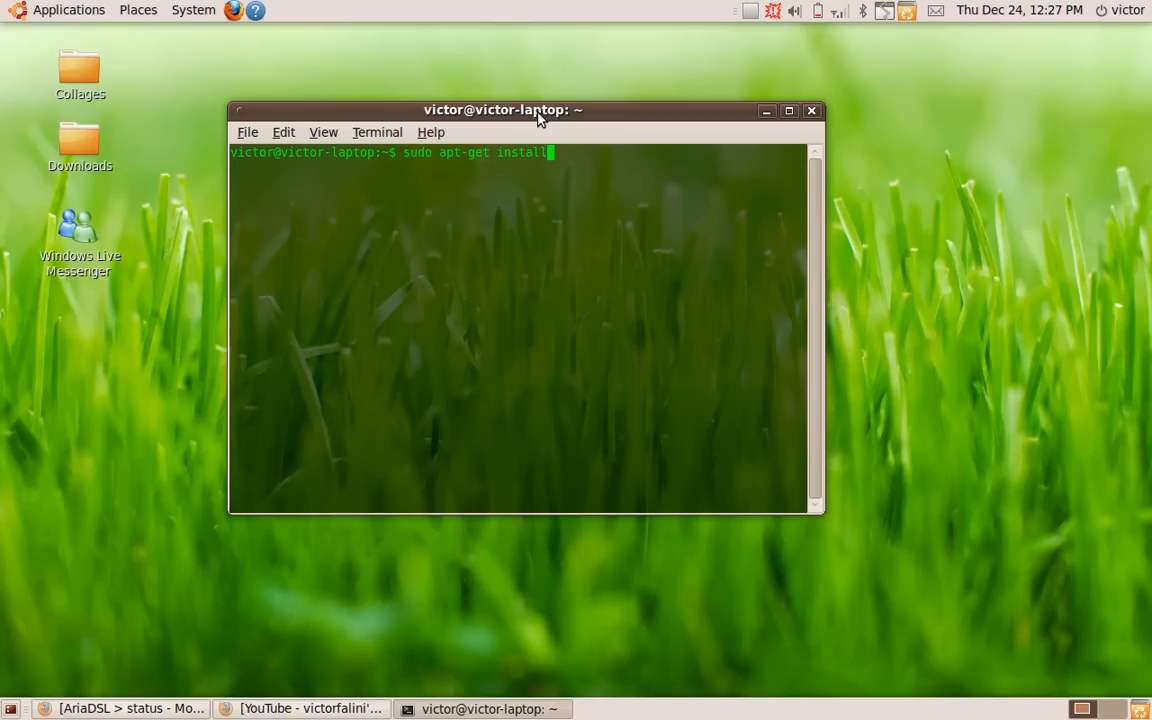
{"action": "type", "text": "ktorrent"}
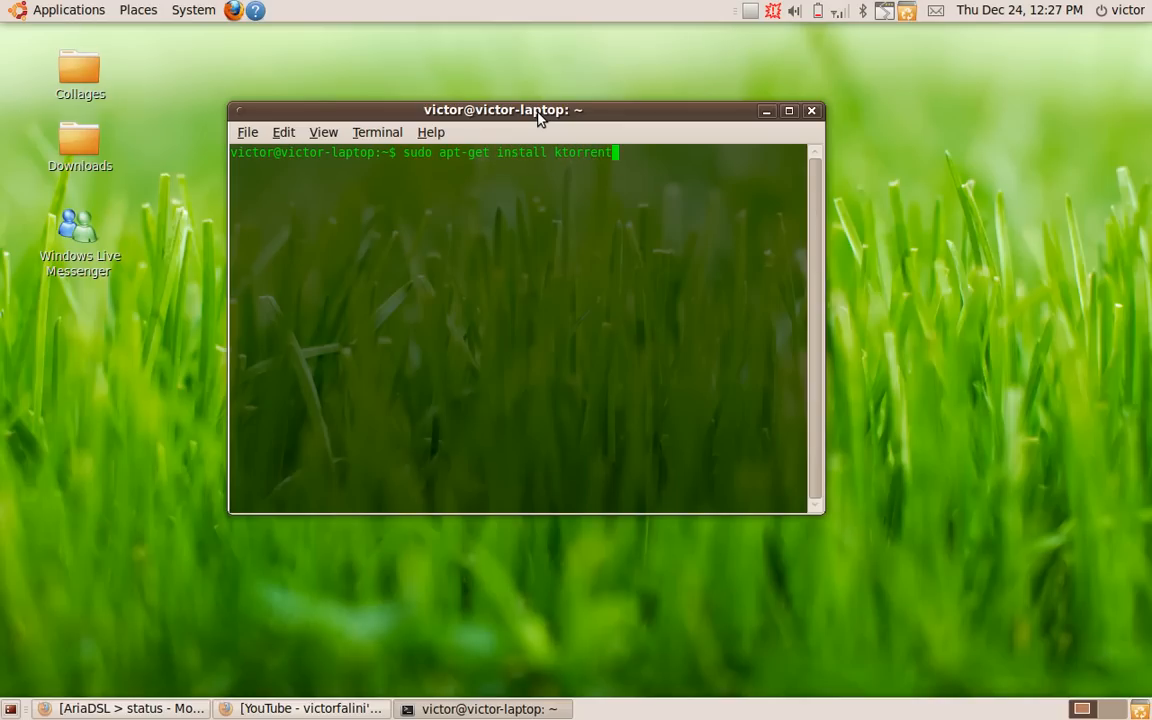
{"action": "key", "text": "BackSpace"}
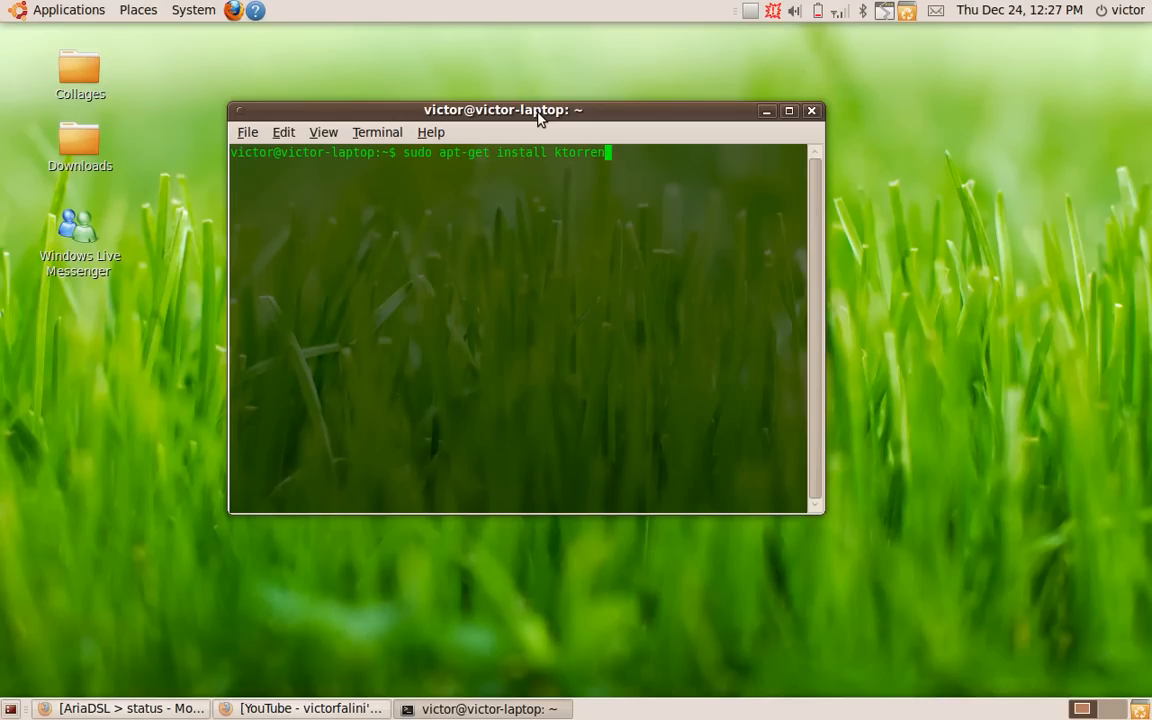
{"action": "key", "text": "ctrl+c"}
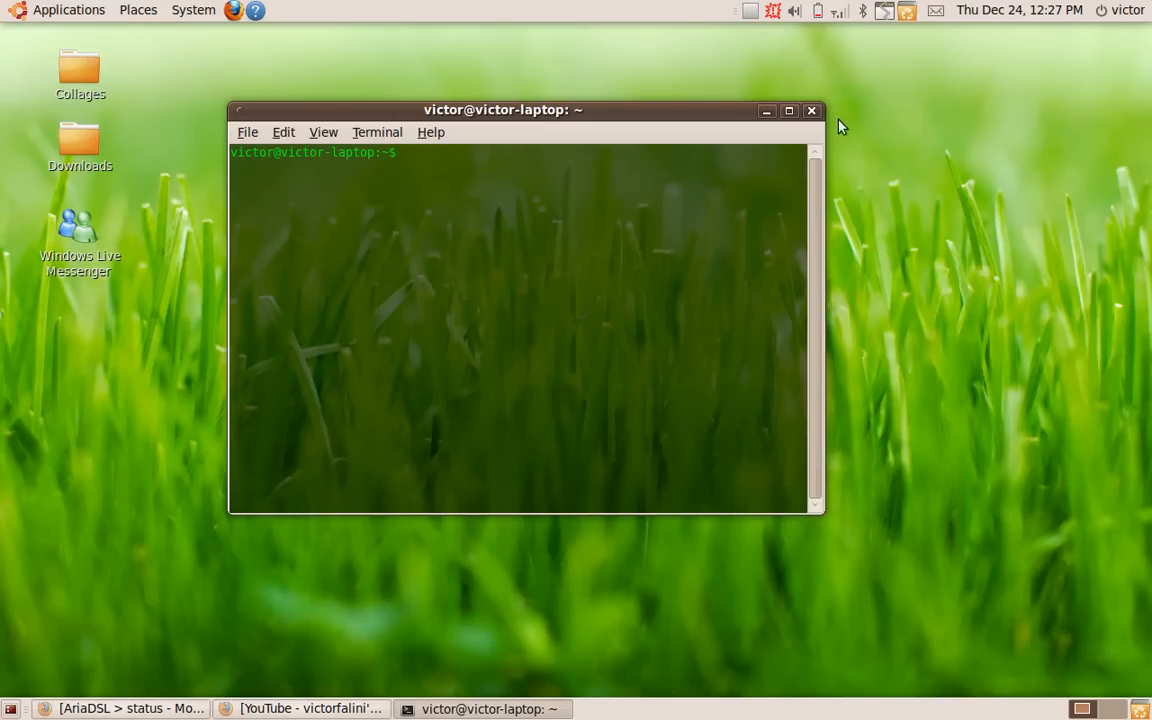
- Close the terminal and start KTorrent from the Applications menu
{"action": "left_click", "coordinate": [812, 110]}
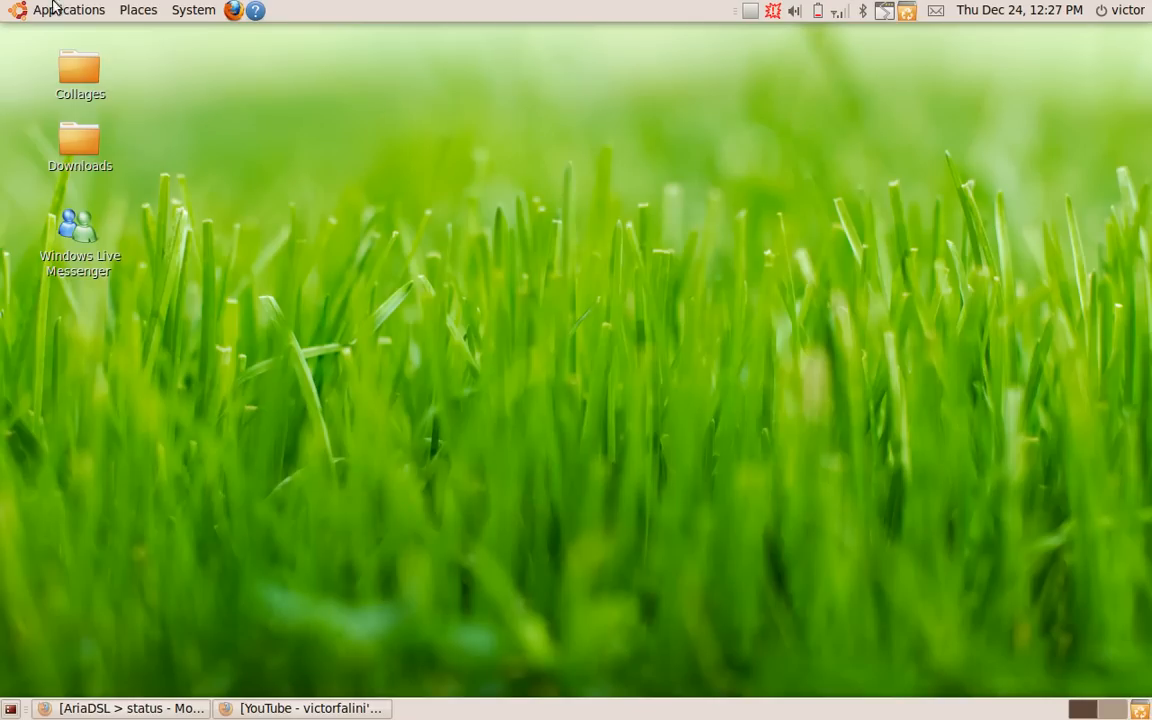
{"action": "left_click", "coordinate": [68, 10]}
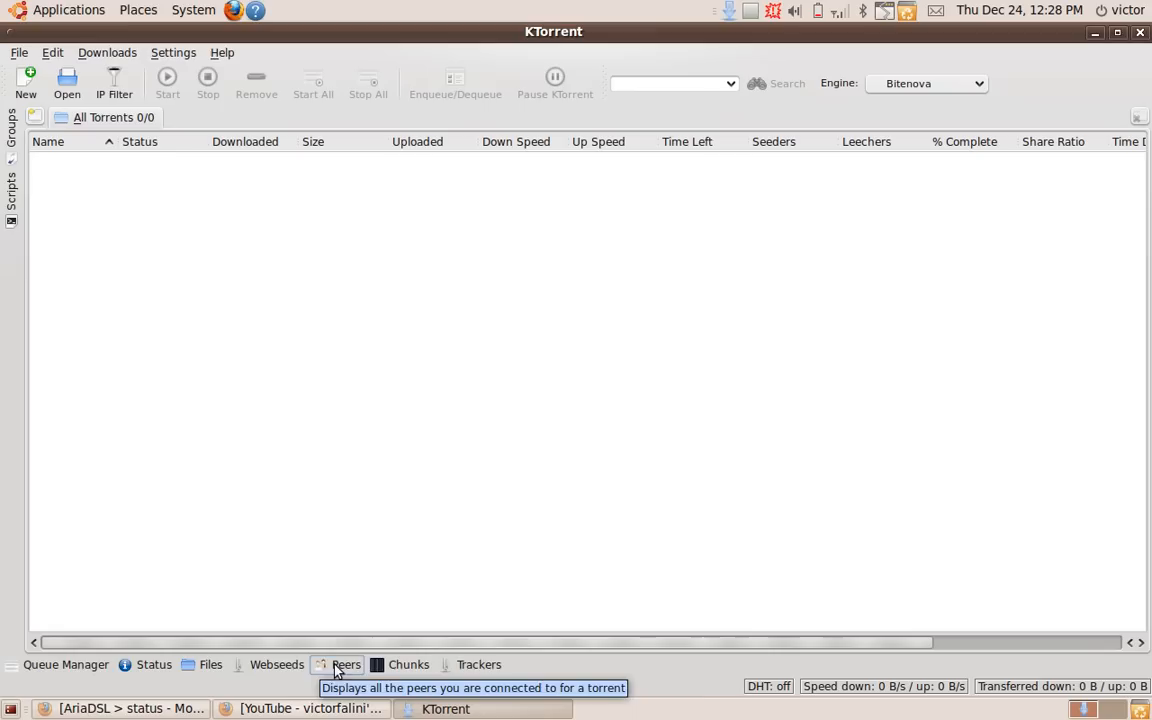
- Show the Status details panel and drag the divider to enlarge the torrent list
{"action": "left_click", "coordinate": [478, 664]}
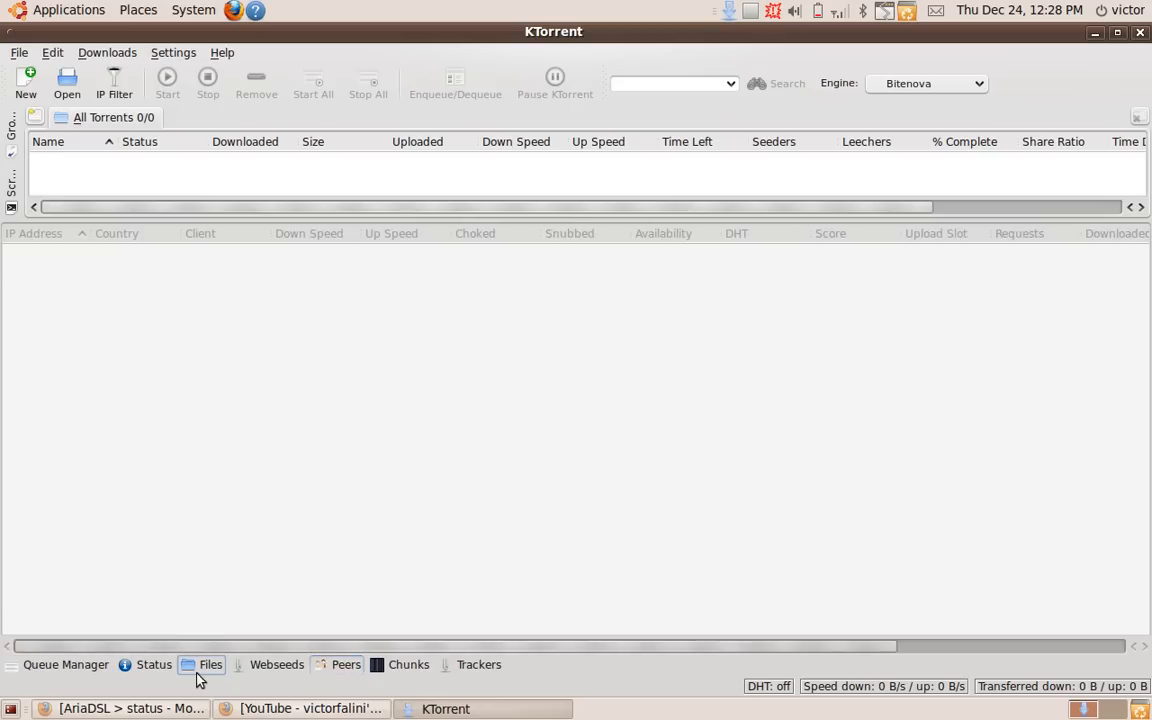
{"action": "left_click", "coordinate": [153, 664]}
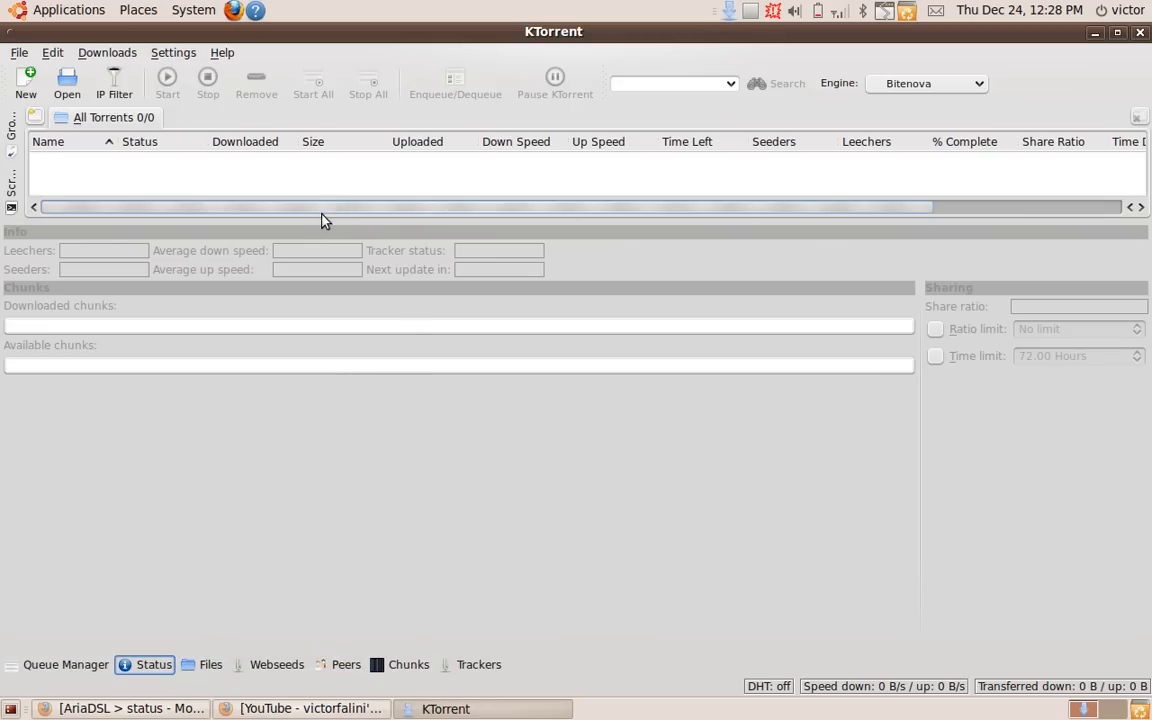
{"action": "left_click_drag", "start_coordinate": [313, 220], "coordinate": [313, 267]}
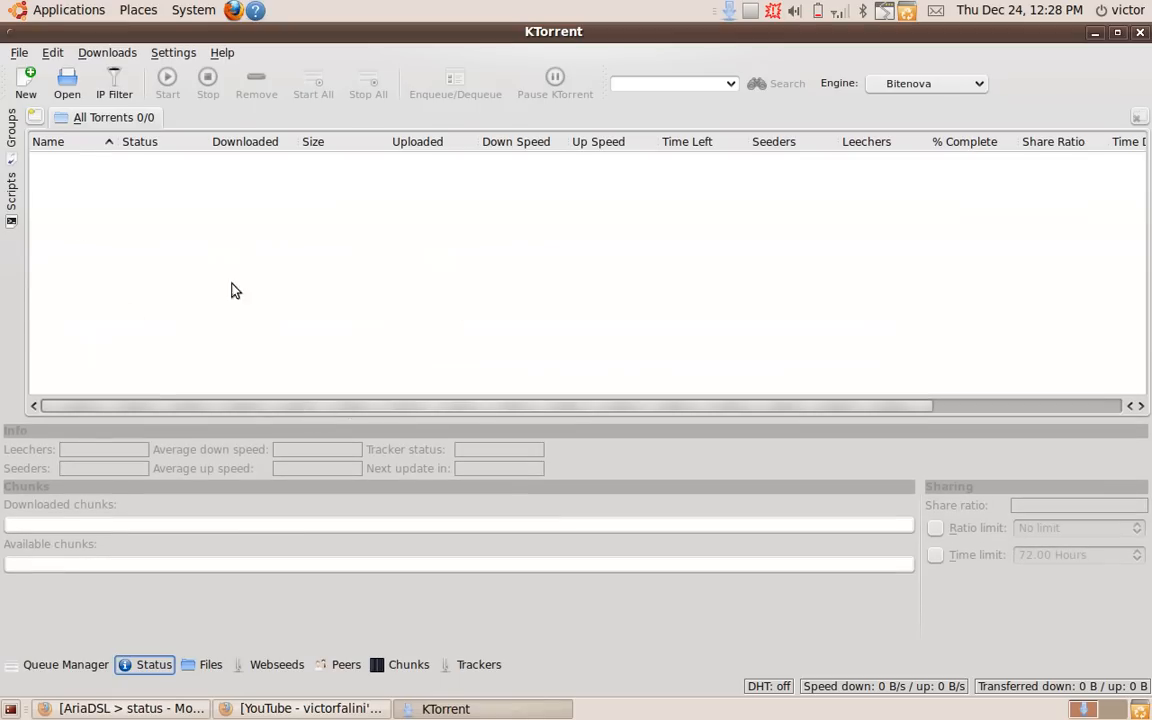
{"action": "left_click", "coordinate": [670, 83]}
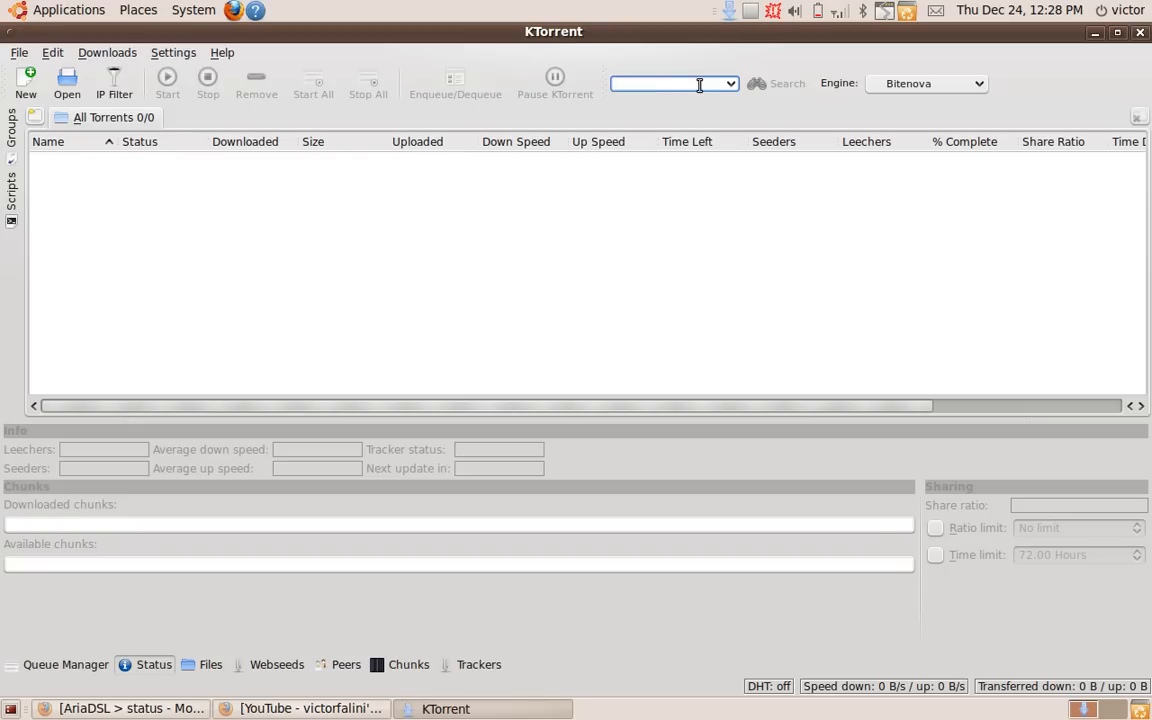
- Set the search engine to The Pirate Bay
{"action": "left_click", "coordinate": [926, 83]}
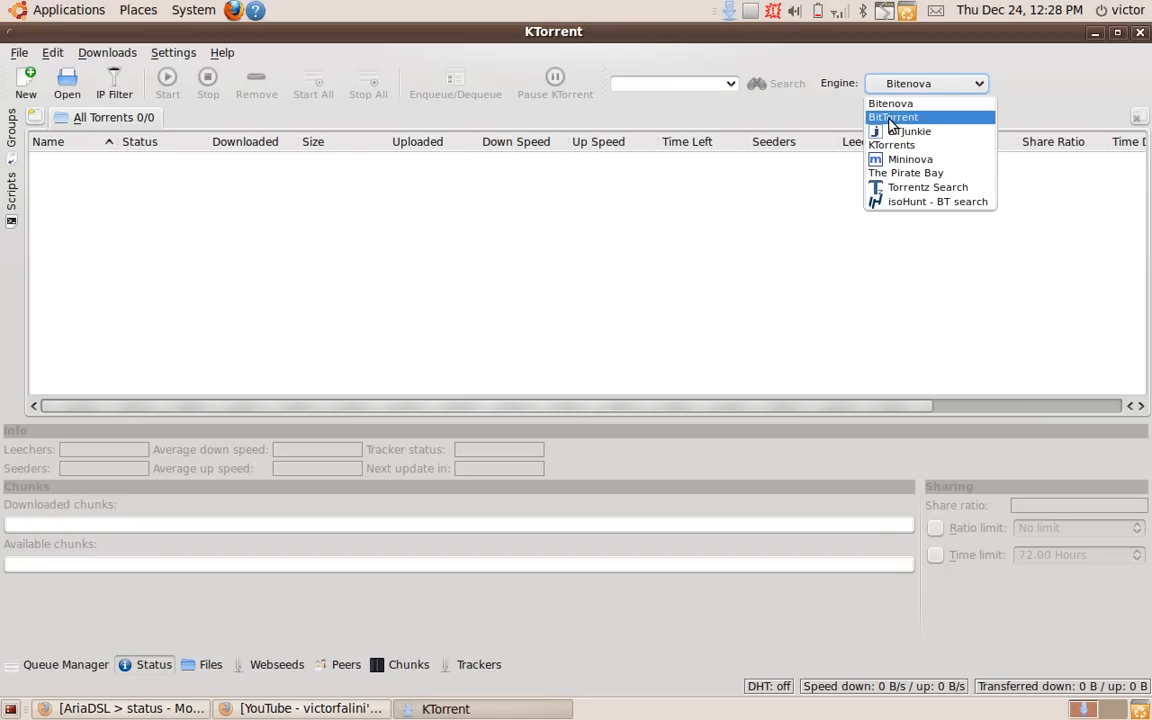
{"action": "mouse_move", "coordinate": [891, 145]}
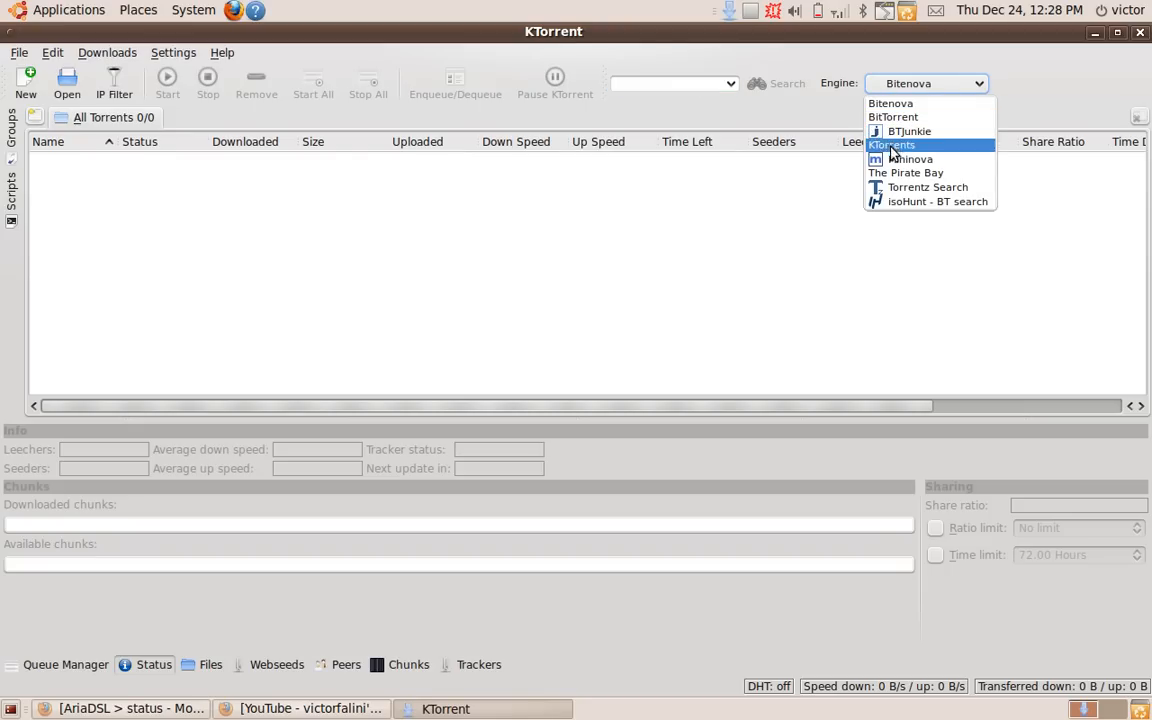
{"action": "left_click", "coordinate": [905, 172]}
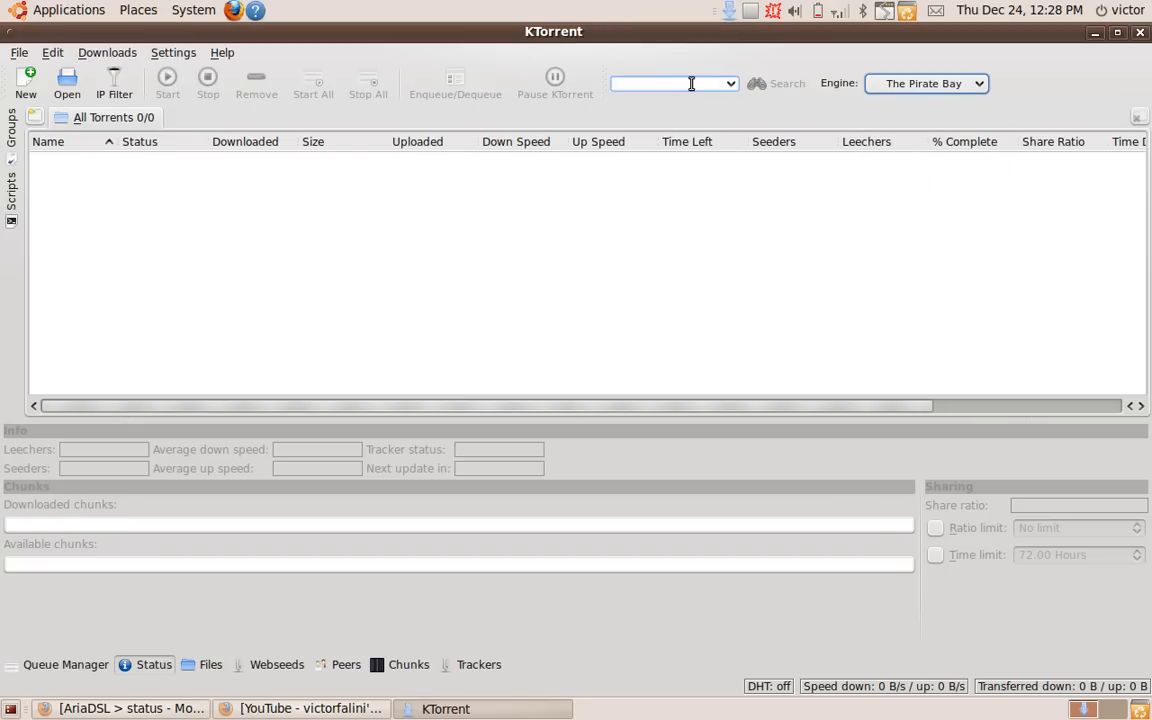
- Enter 'call of duty modern warfare 2' as the search query
{"action": "type", "text": "ca"}
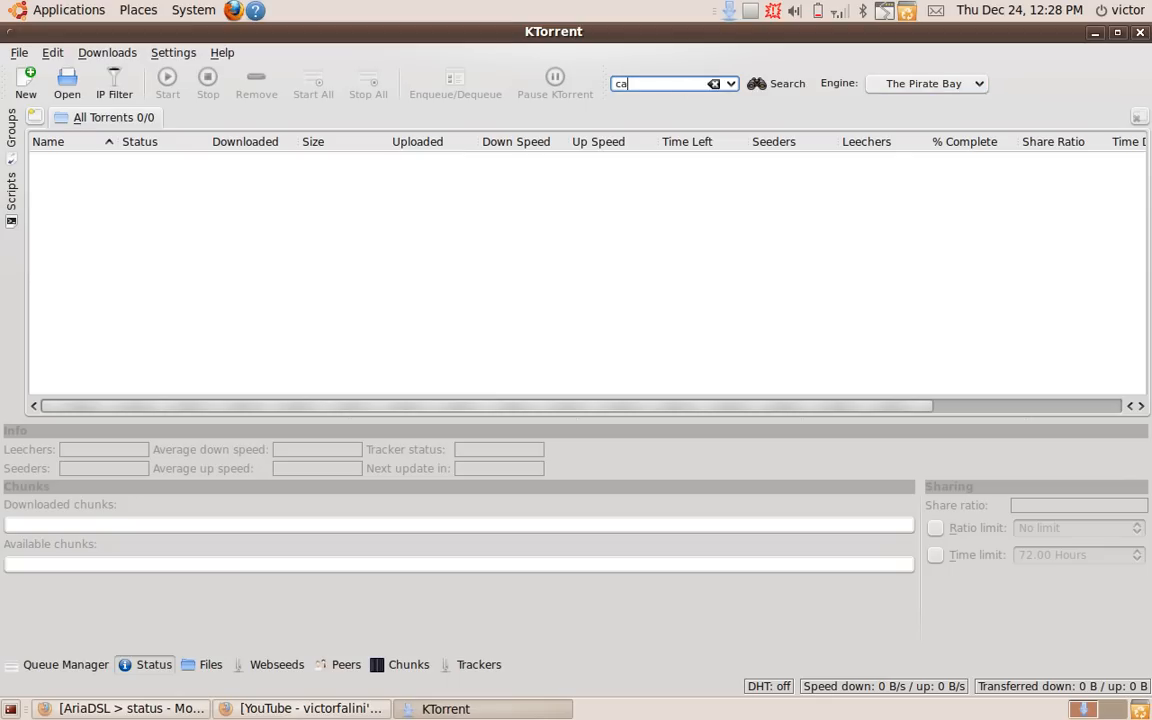
{"action": "type", "text": "ll f"}
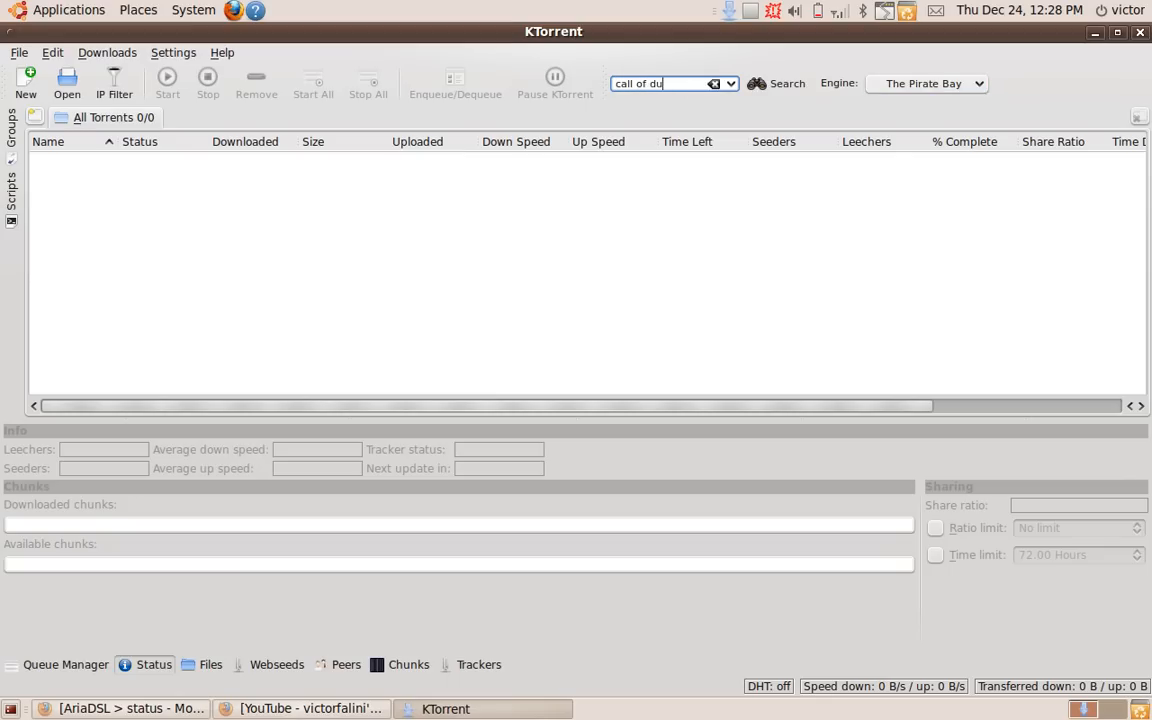
{"action": "type", "text": "ty"}
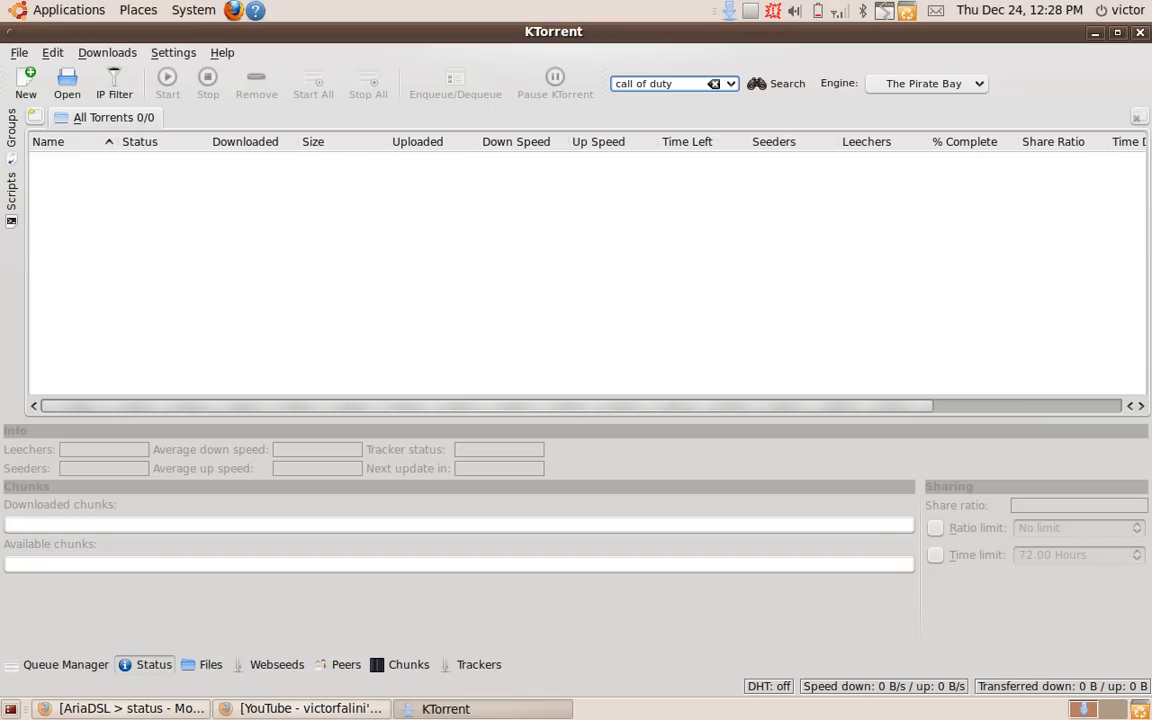
{"action": "type", "text": "m"}
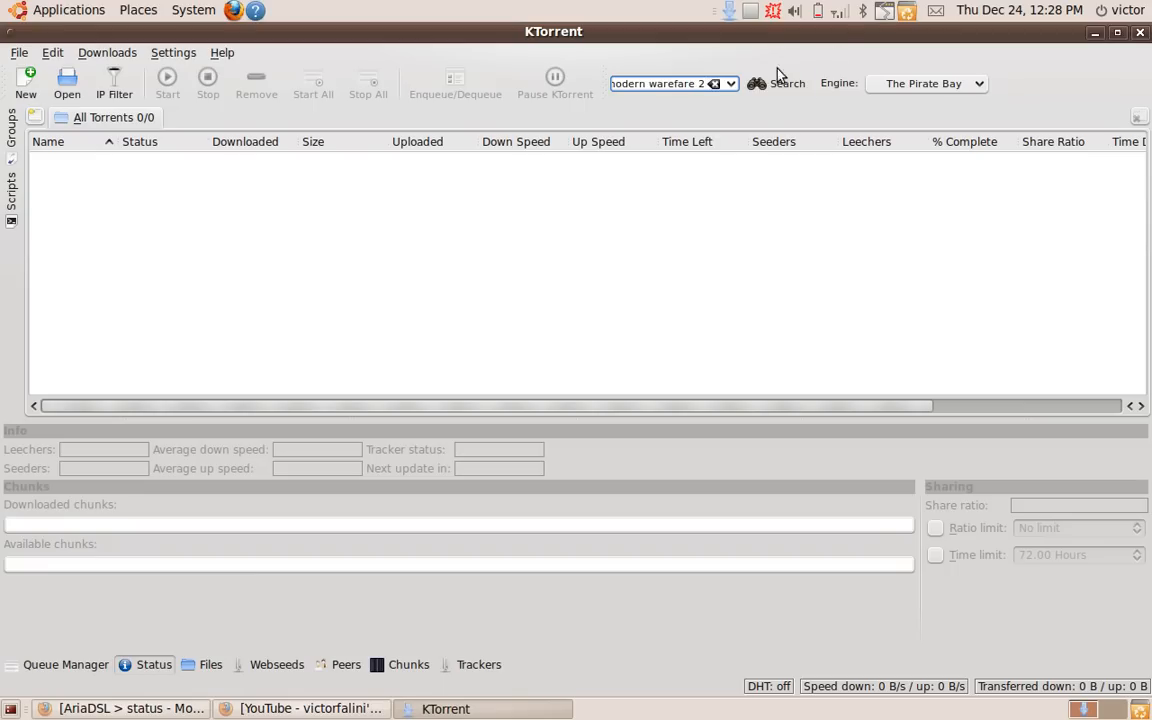
- Search The Pirate Bay and select the Call of Duty Modern Warfare 2 result
{"action": "left_click", "coordinate": [786, 83]}
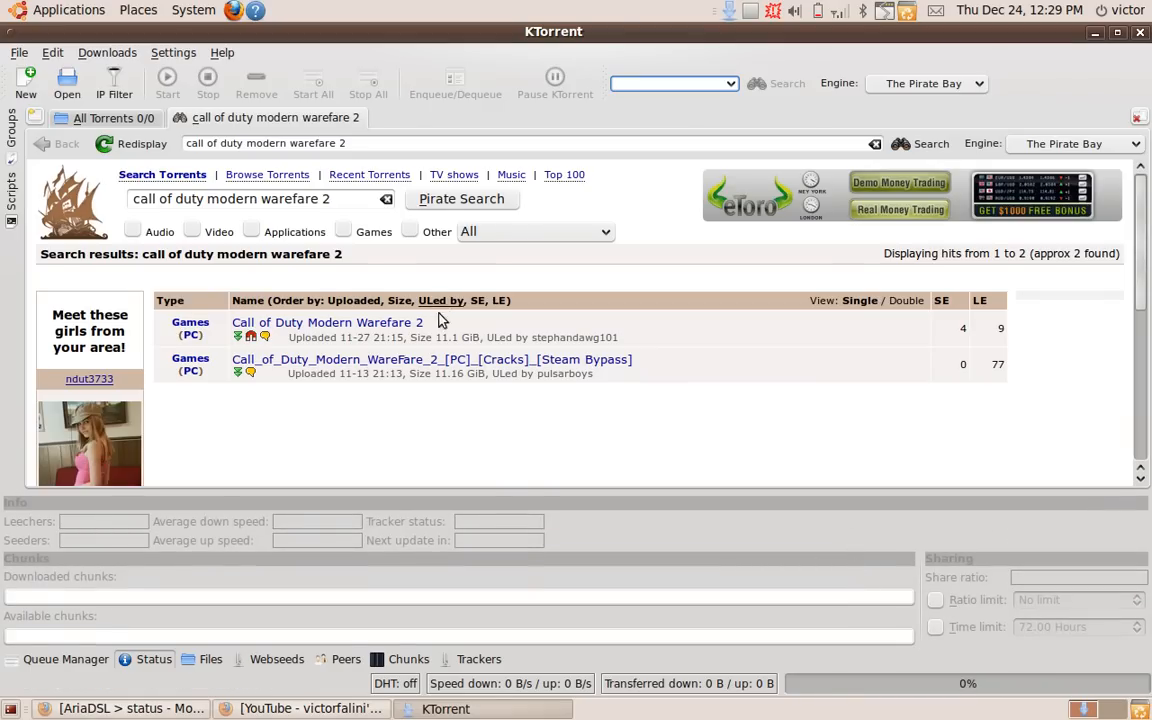
{"action": "left_click", "coordinate": [327, 322]}
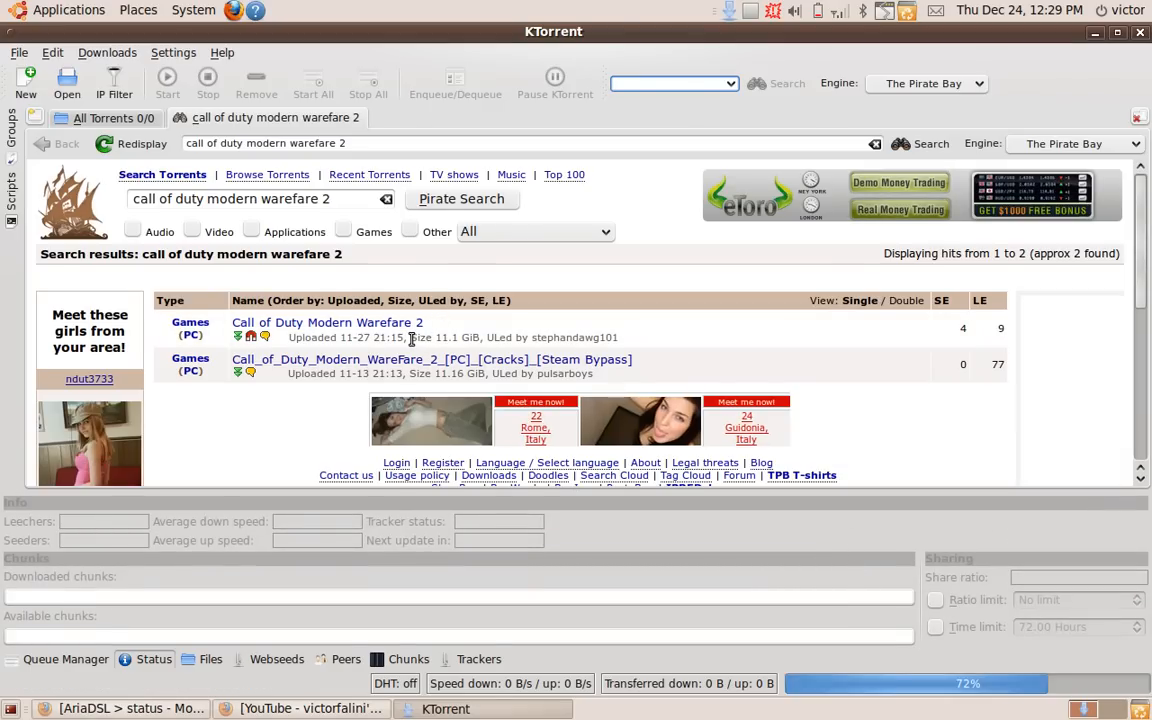
- Open the Call of Duty Modern Warfare 2 details, decline the Flash plugin, scroll down
{"action": "left_click", "coordinate": [327, 322]}
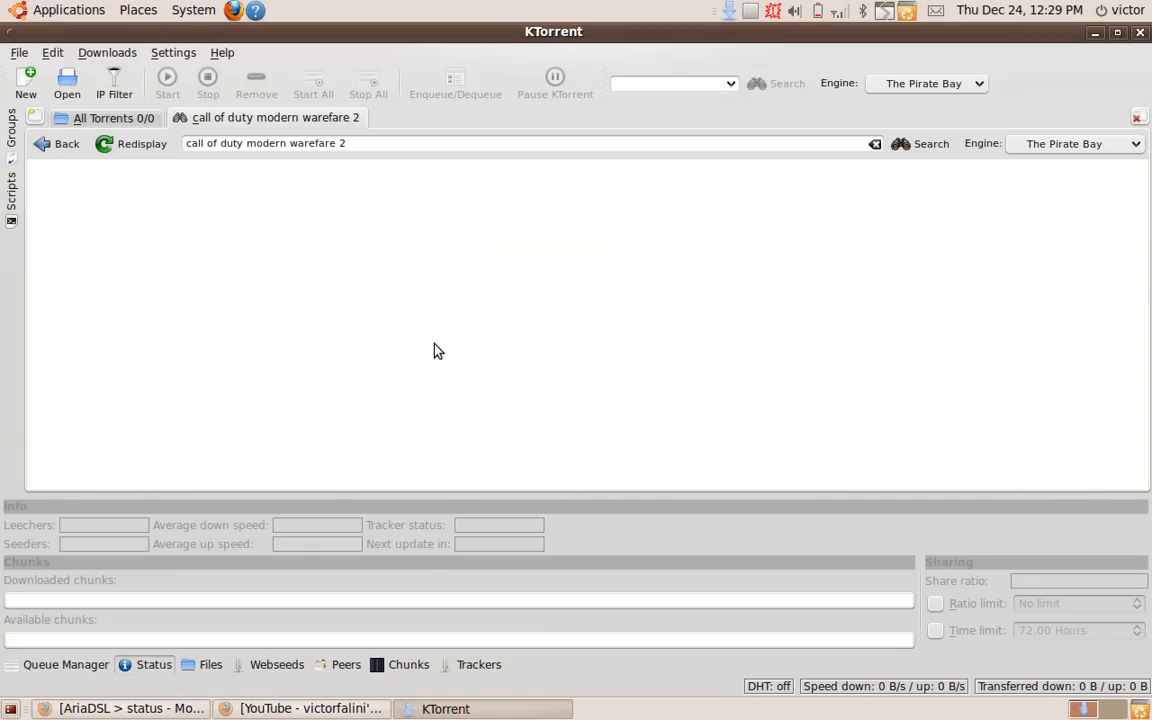
{"action": "mouse_move", "coordinate": [376, 322]}
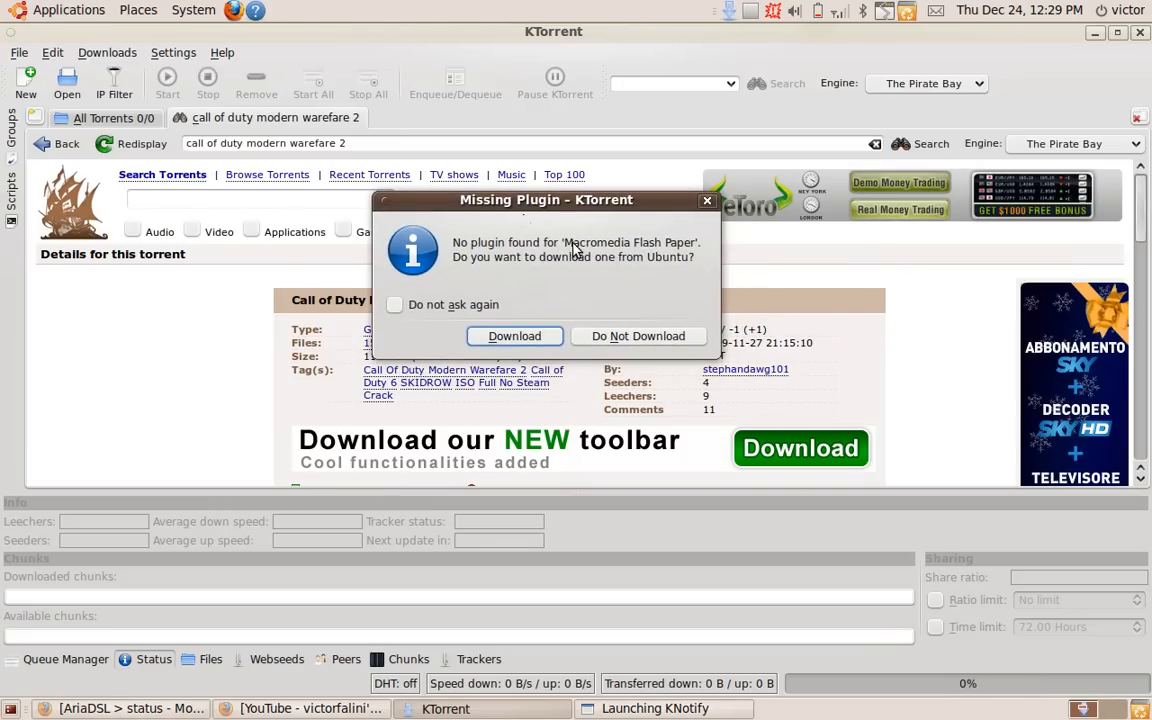
{"action": "left_click", "coordinate": [639, 335]}
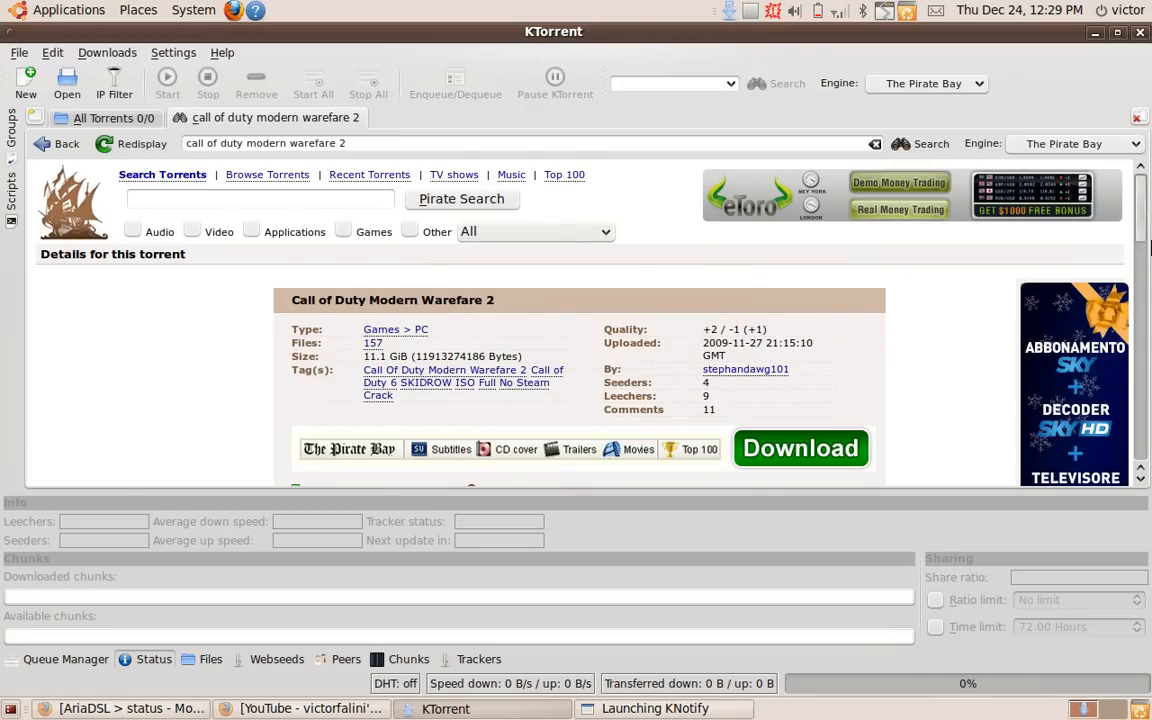
{"action": "scroll", "scroll_direction": "down", "scroll_amount": 3}
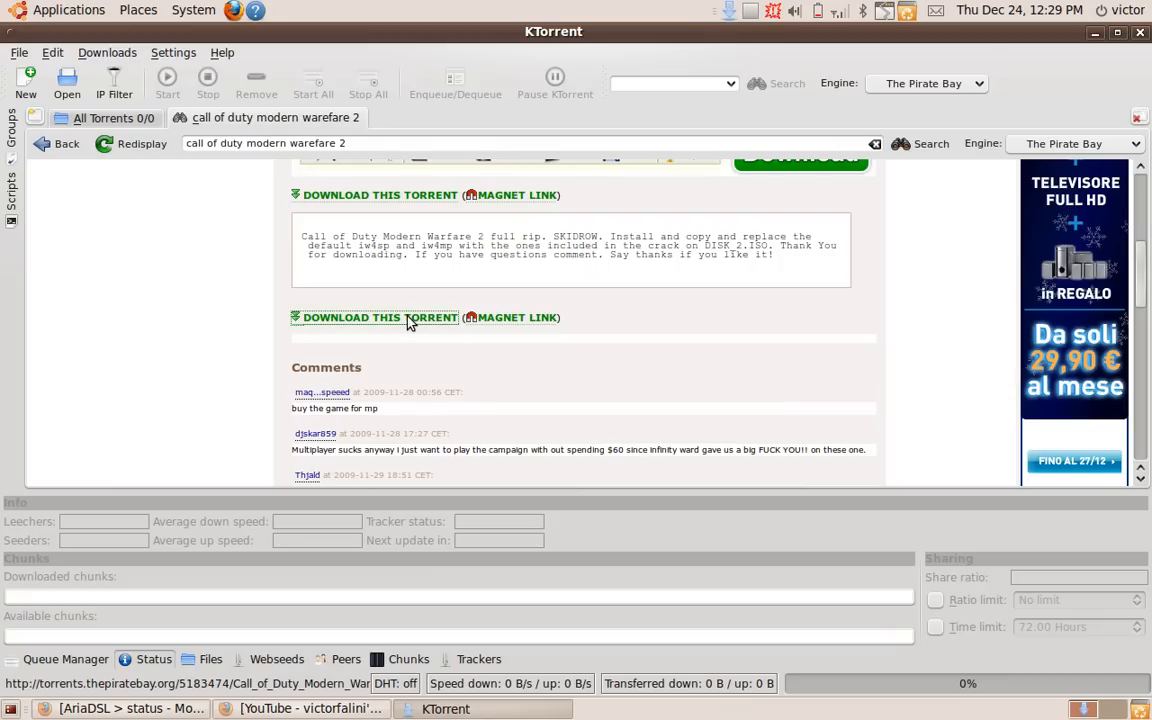
- Download the Call of Duty torrent and browse its file list in the Opening dialog
{"action": "left_click", "coordinate": [379, 317]}
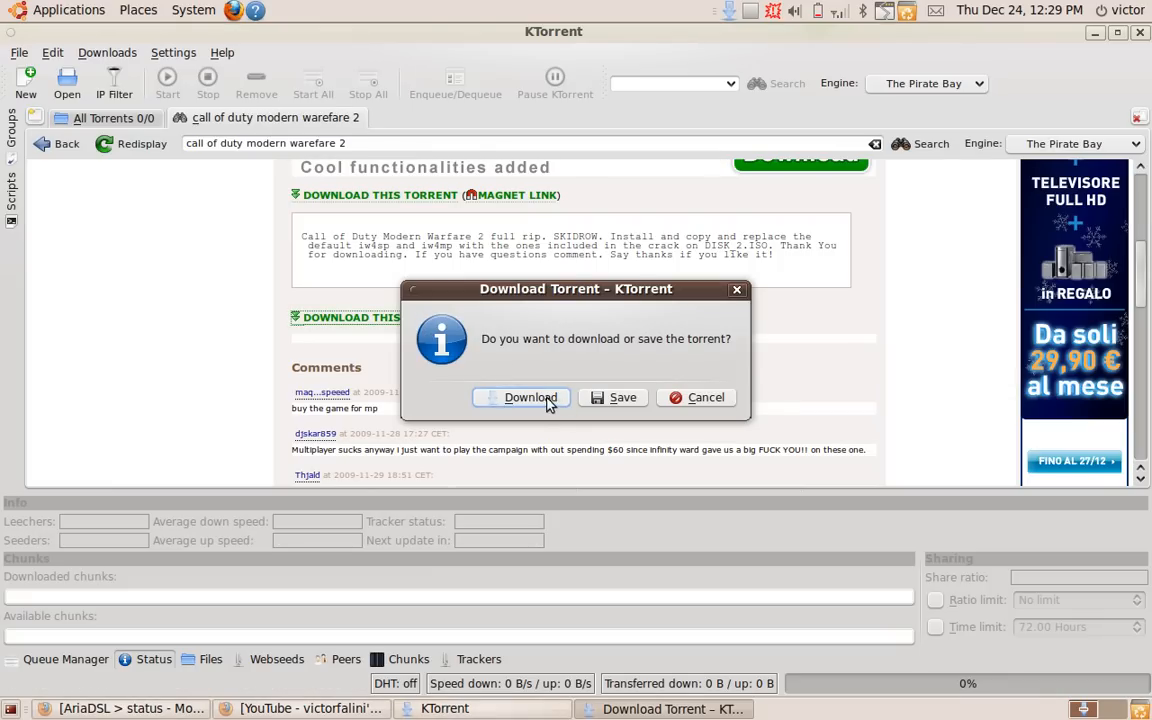
{"action": "mouse_move", "coordinate": [615, 397]}
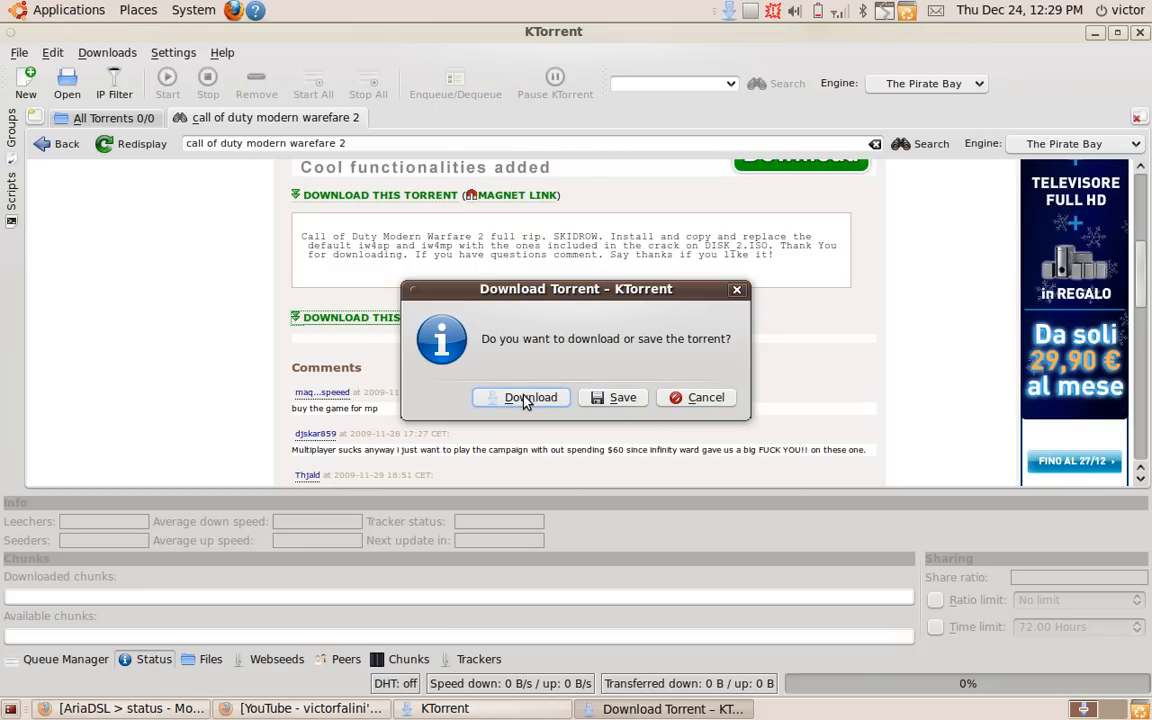
{"action": "left_click", "coordinate": [531, 397]}
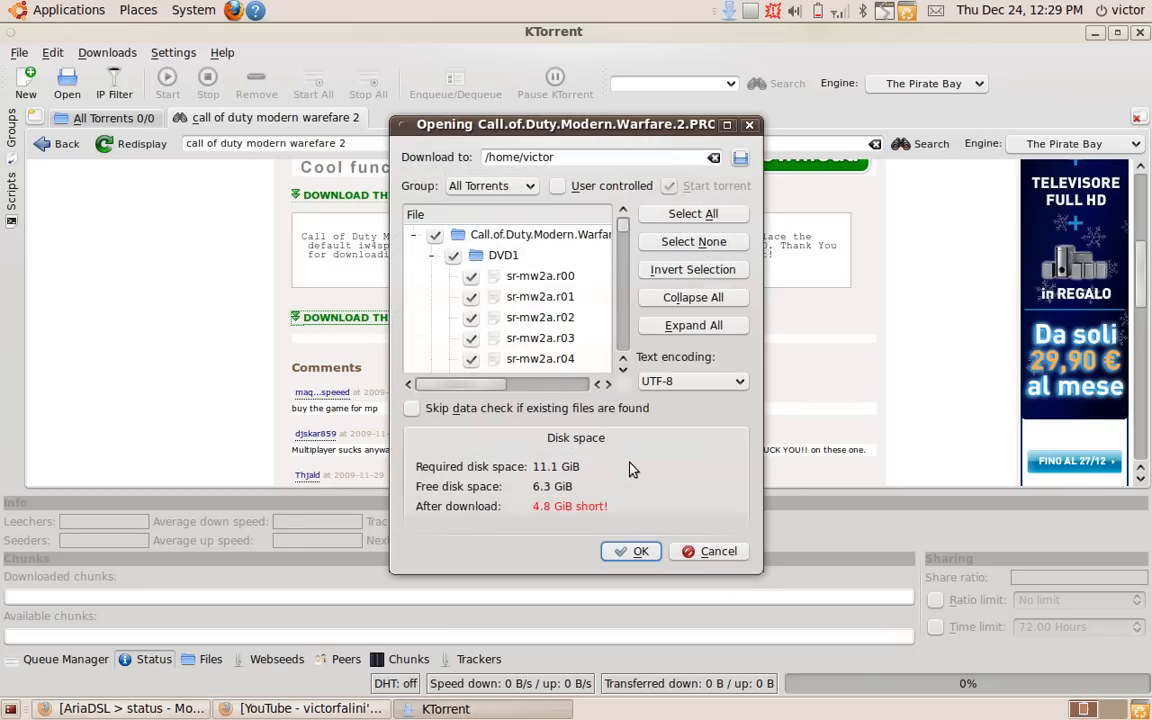
{"action": "scroll", "scroll_direction": "down", "scroll_amount": 3}
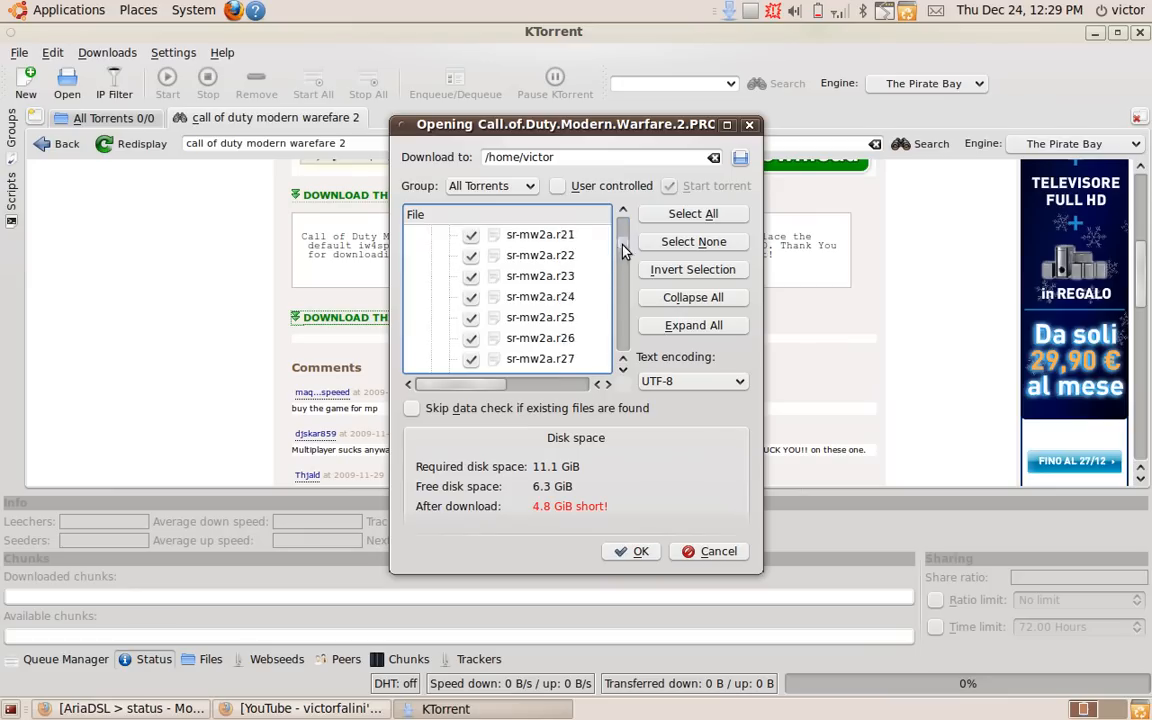
{"action": "scroll", "scroll_direction": "down", "scroll_amount": 3}
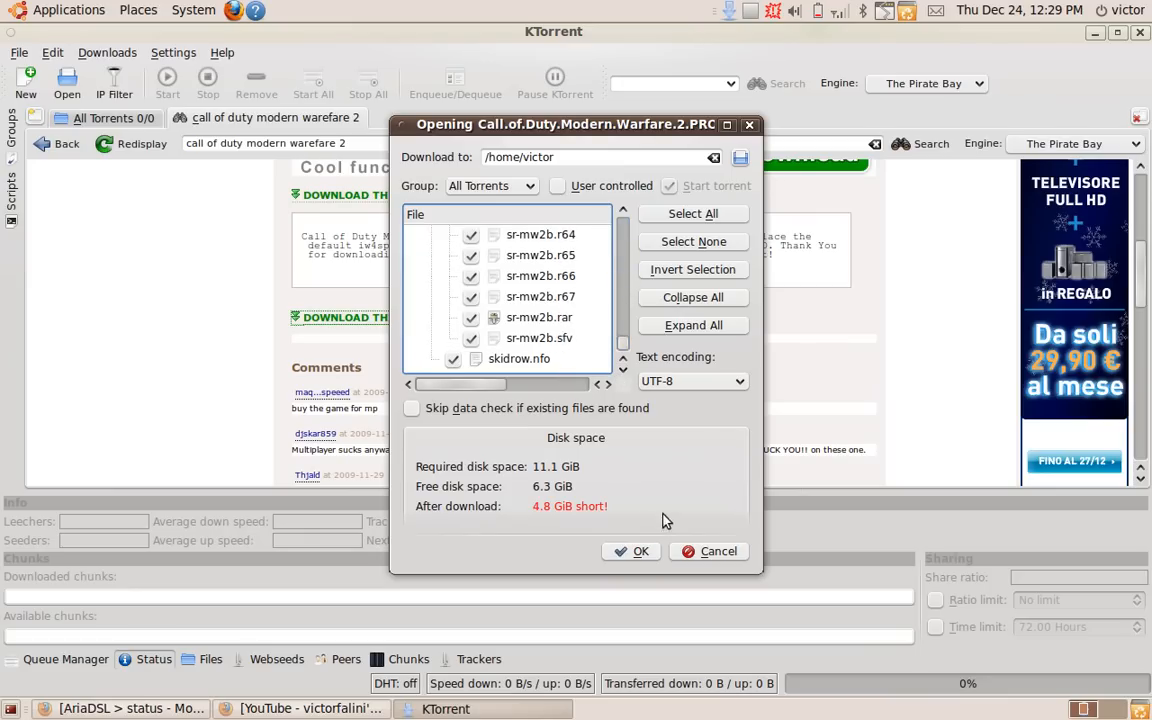
{"action": "mouse_move", "coordinate": [538, 516]}
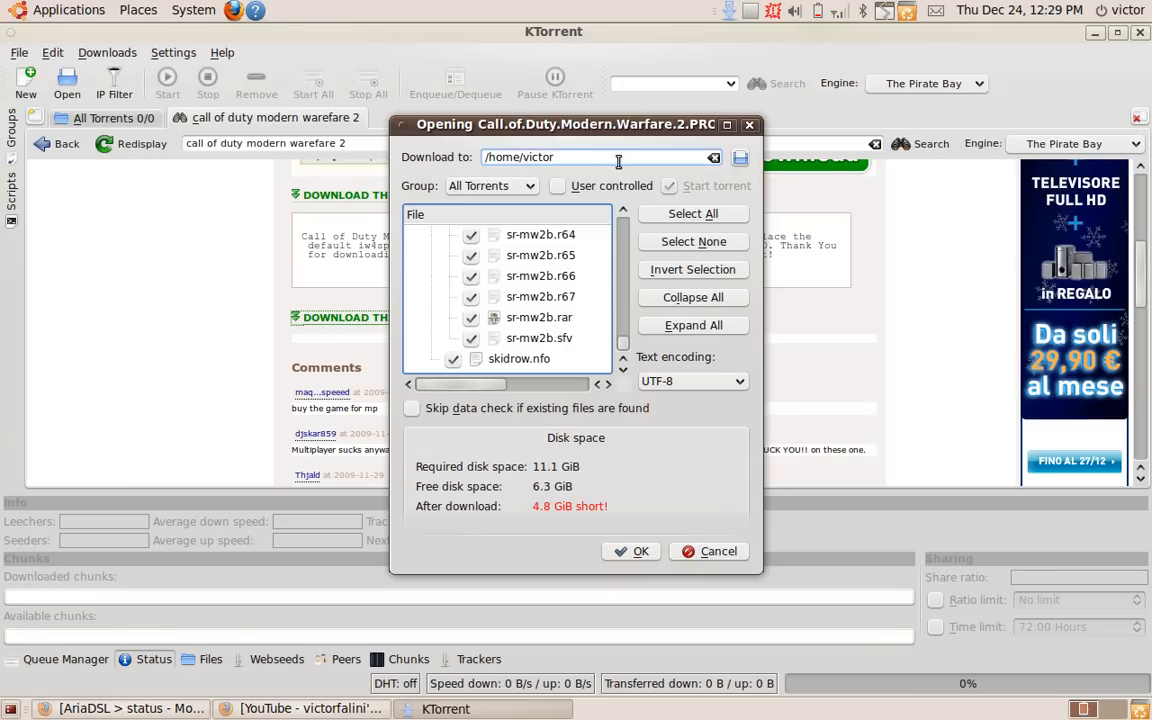
- Set the download location to /media/disk and add the Call of Duty torrent
{"action": "left_click", "coordinate": [739, 157]}
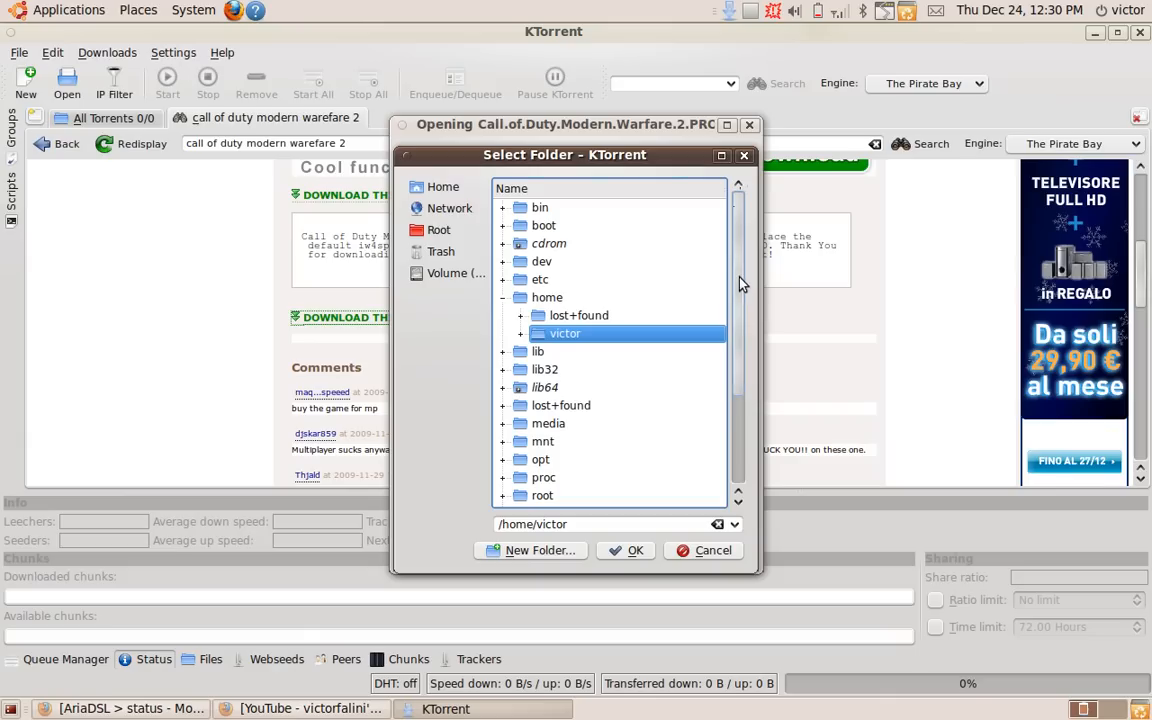
{"action": "mouse_move", "coordinate": [448, 240]}
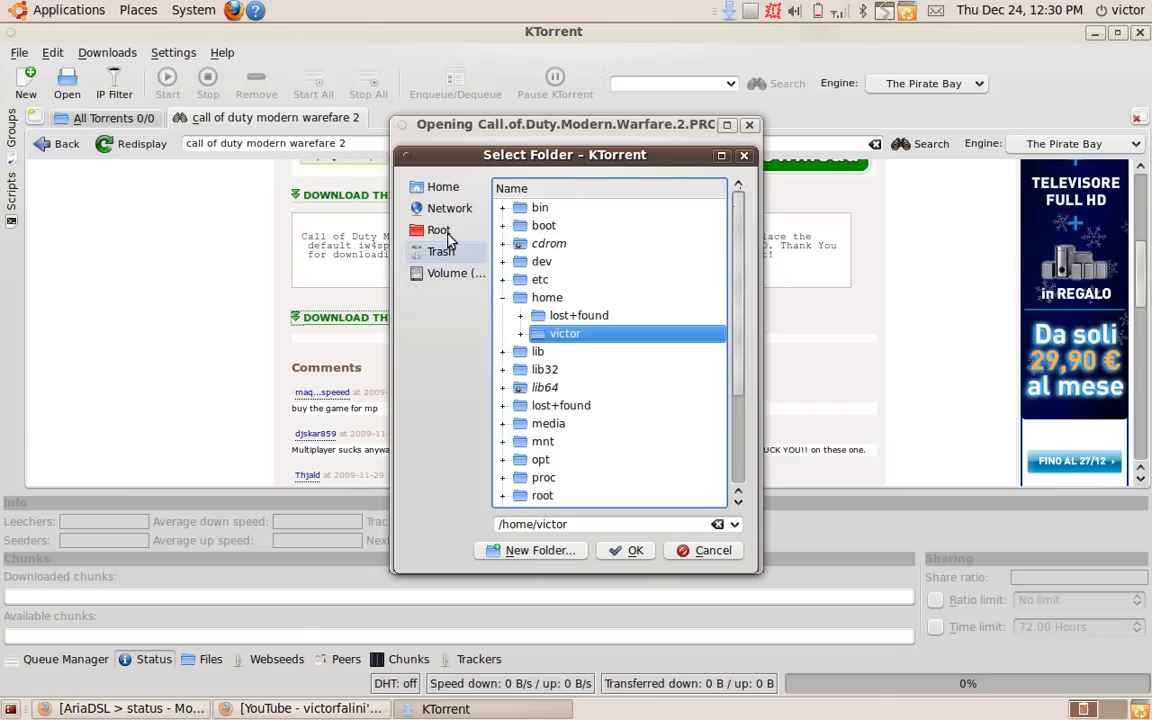
{"action": "left_click", "coordinate": [456, 273]}
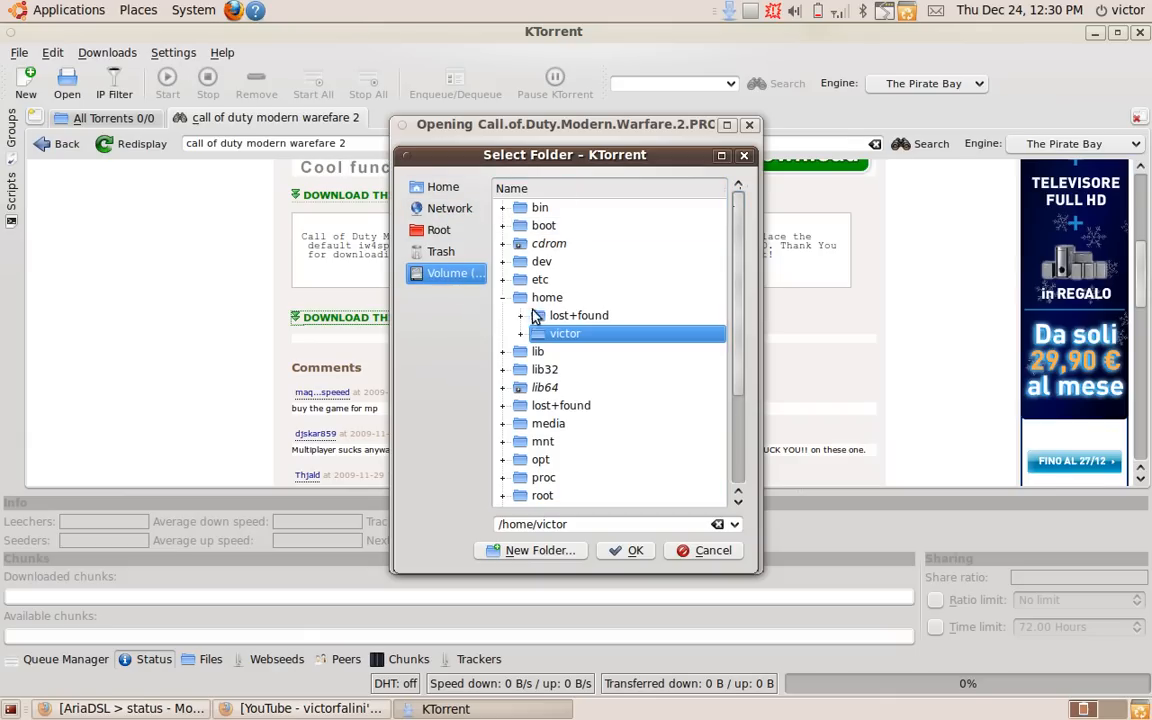
{"action": "left_click", "coordinate": [560, 477]}
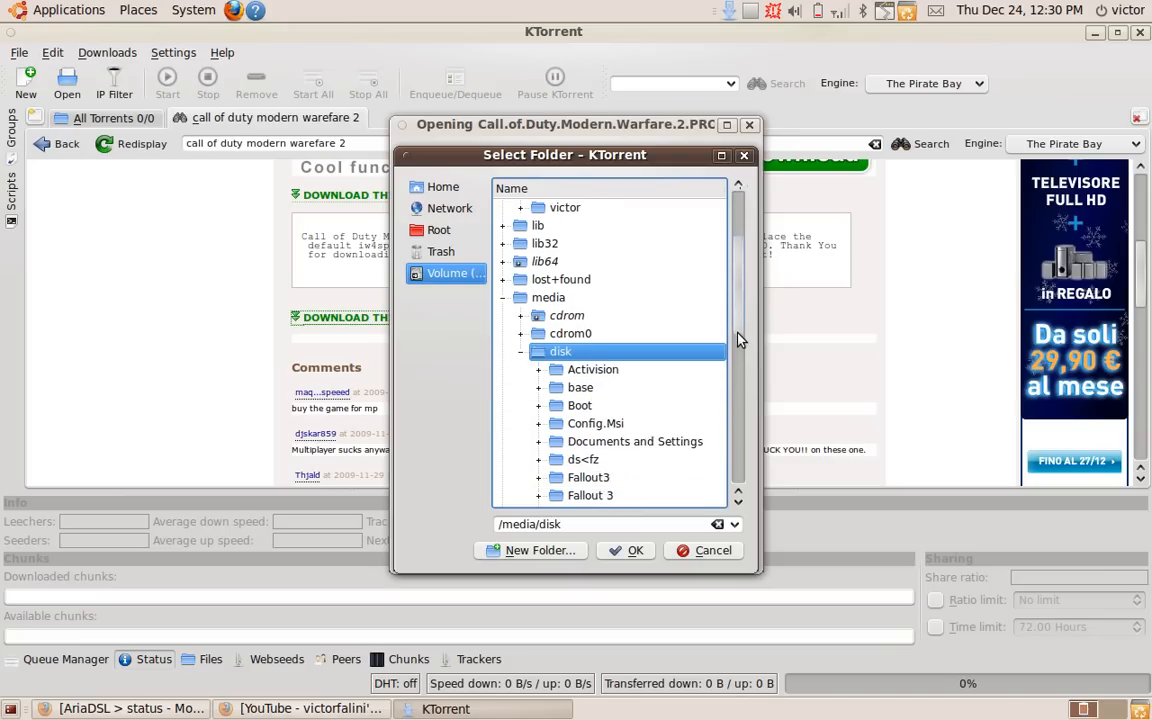
{"action": "scroll", "scroll_direction": "up", "scroll_amount": 3}
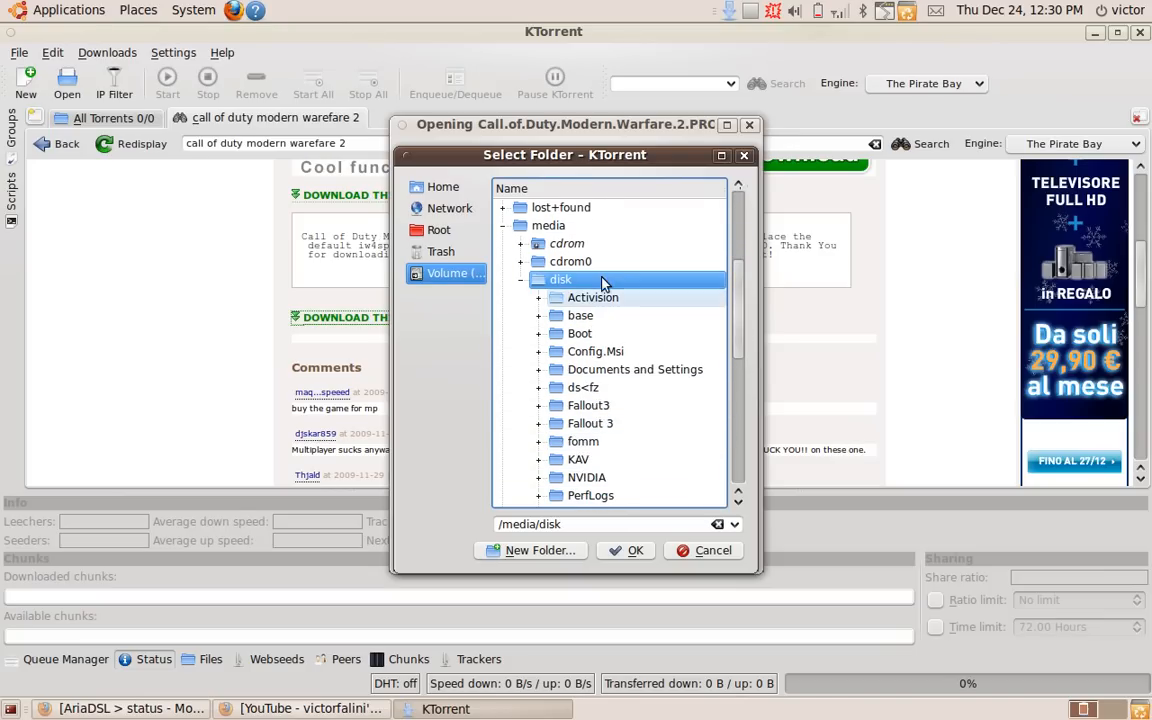
{"action": "left_click", "coordinate": [635, 550]}
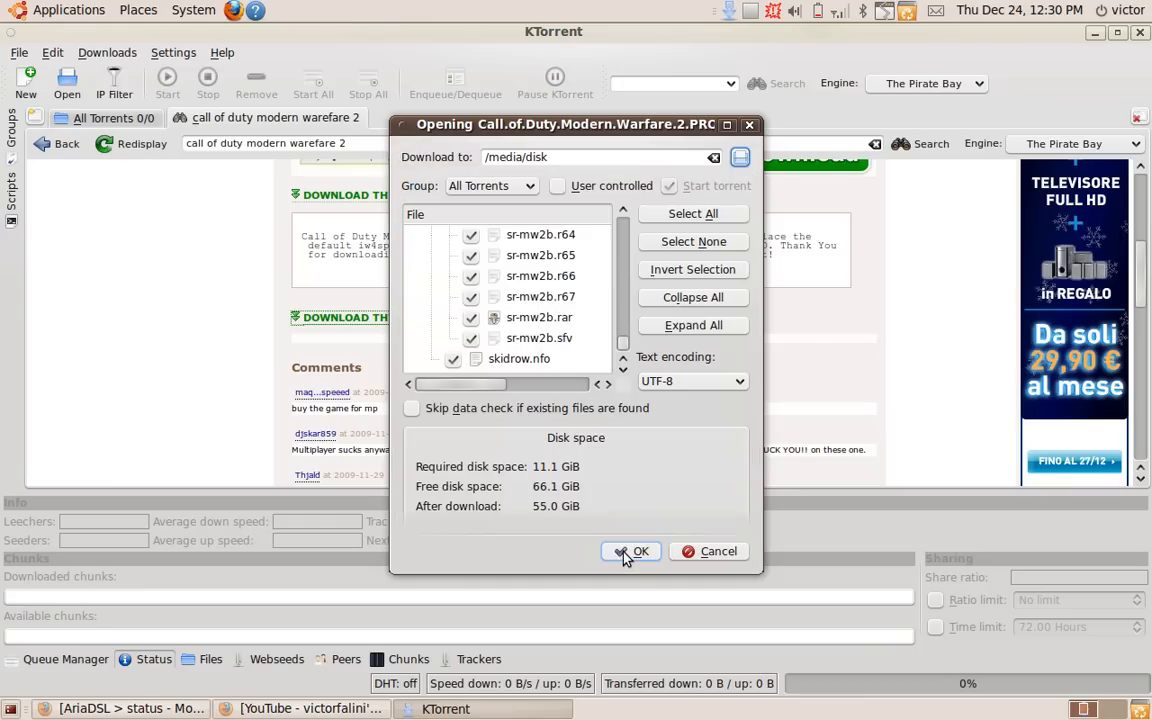
{"action": "left_click", "coordinate": [631, 551]}
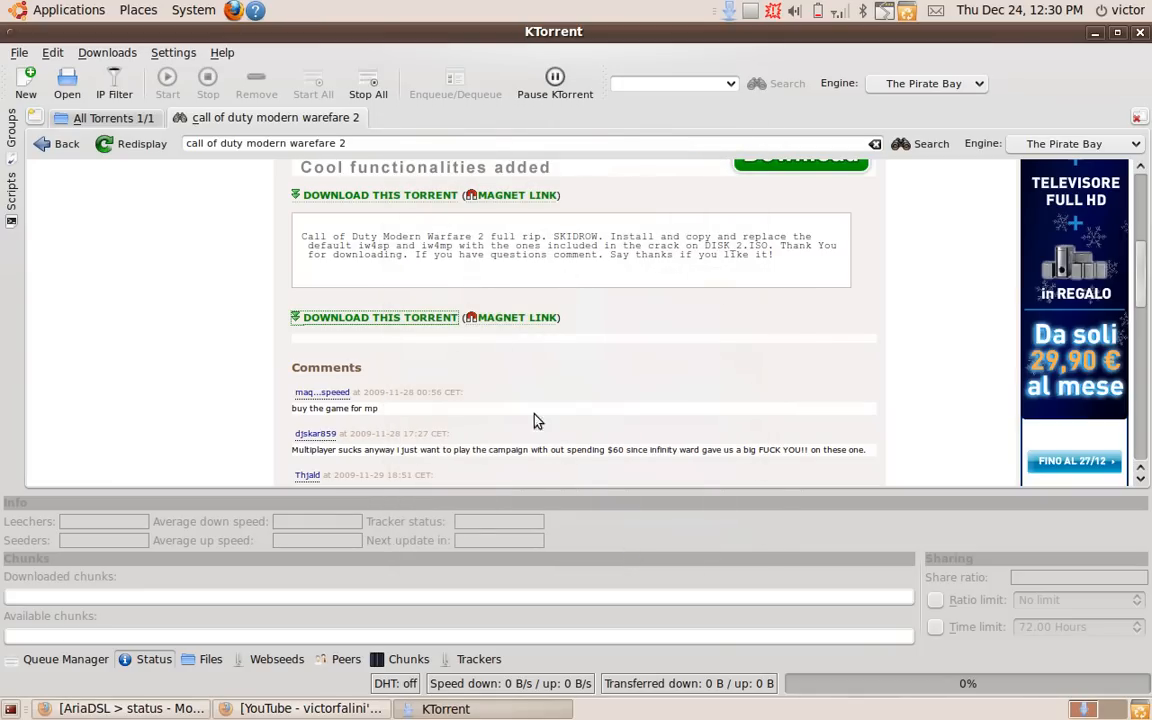
- Switch between search and All Torrents tabs, ending on All Torrents to watch progress
{"action": "left_click", "coordinate": [110, 117]}
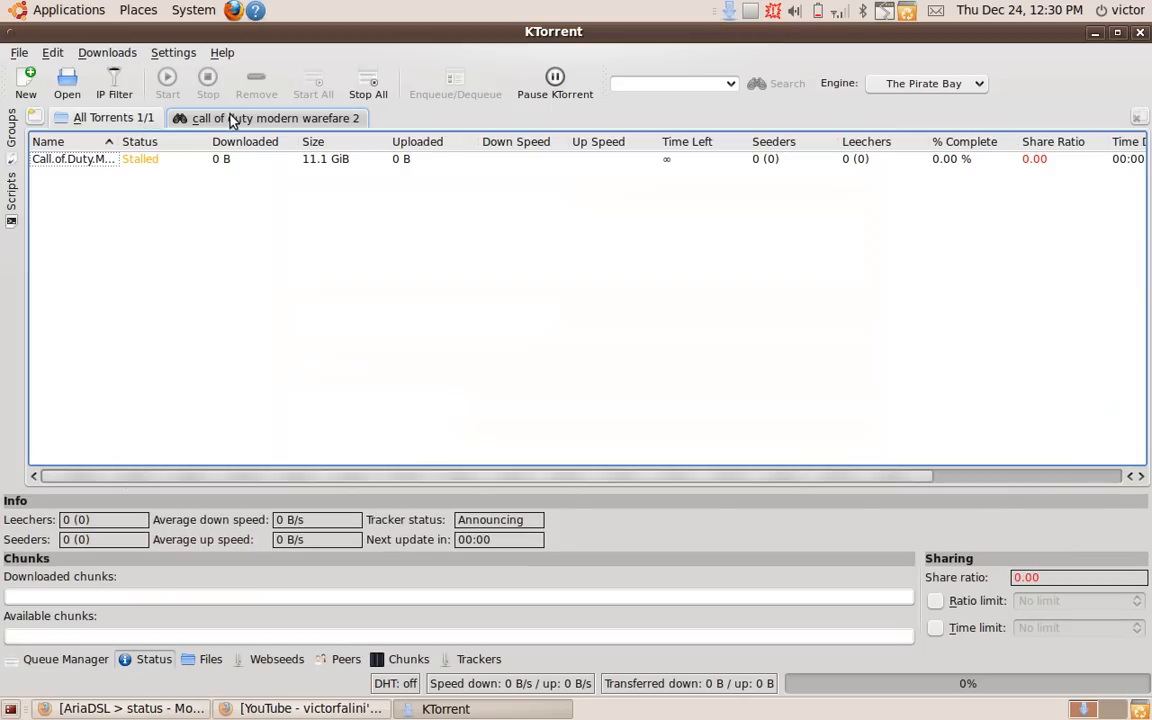
{"action": "left_click", "coordinate": [270, 118]}
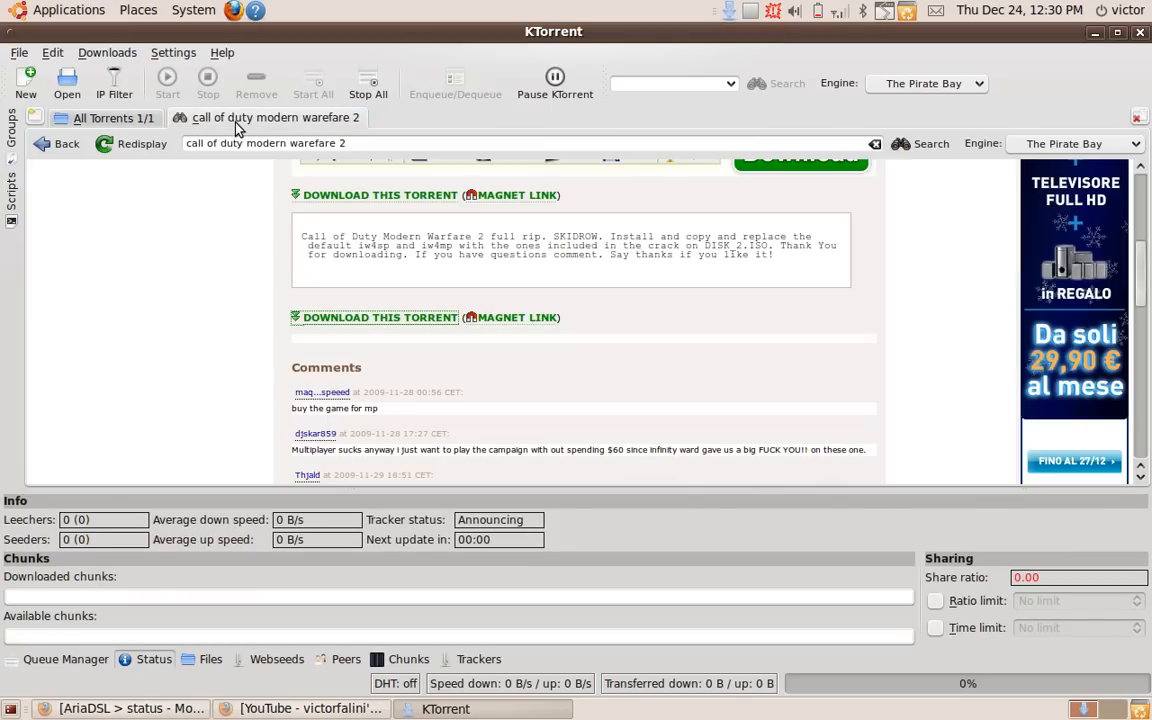
{"action": "left_click", "coordinate": [105, 118]}
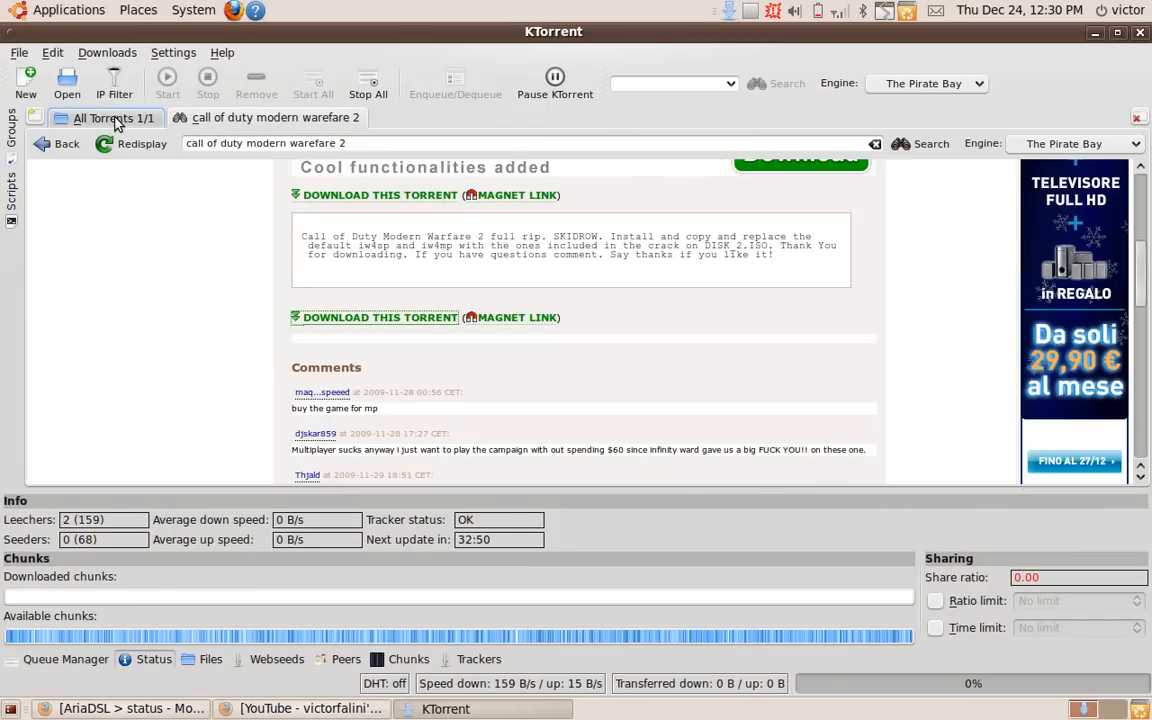
{"action": "left_click", "coordinate": [105, 117]}
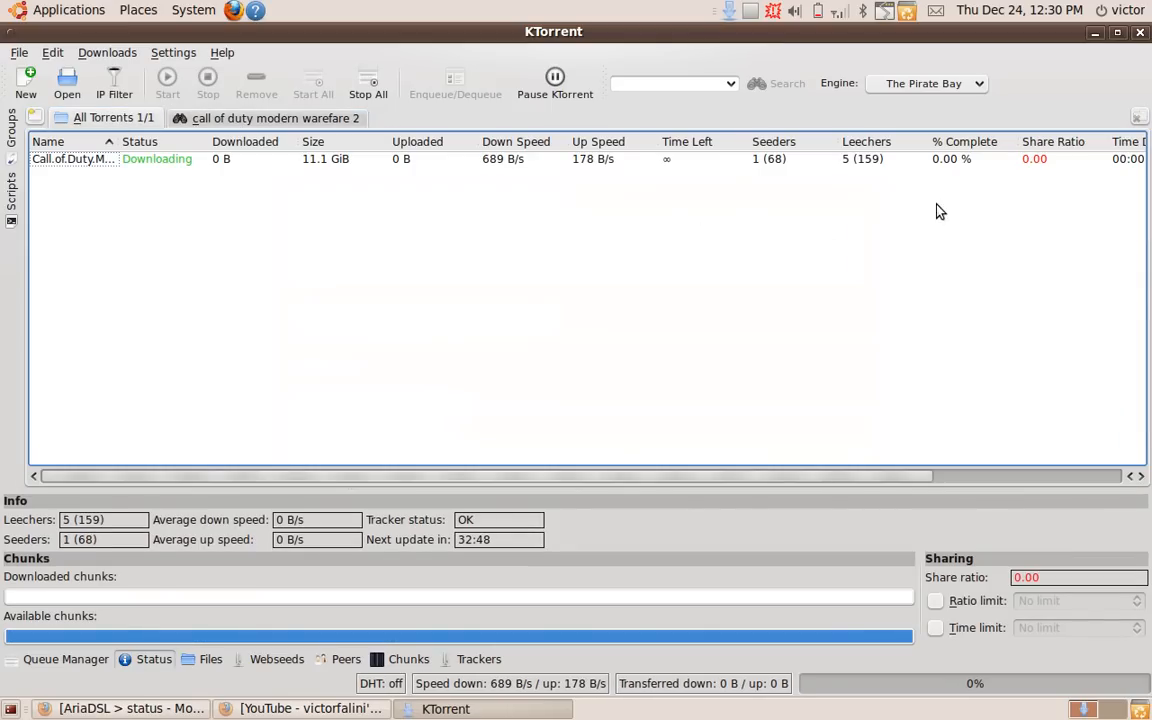
{"action": "mouse_move", "coordinate": [665, 176]}
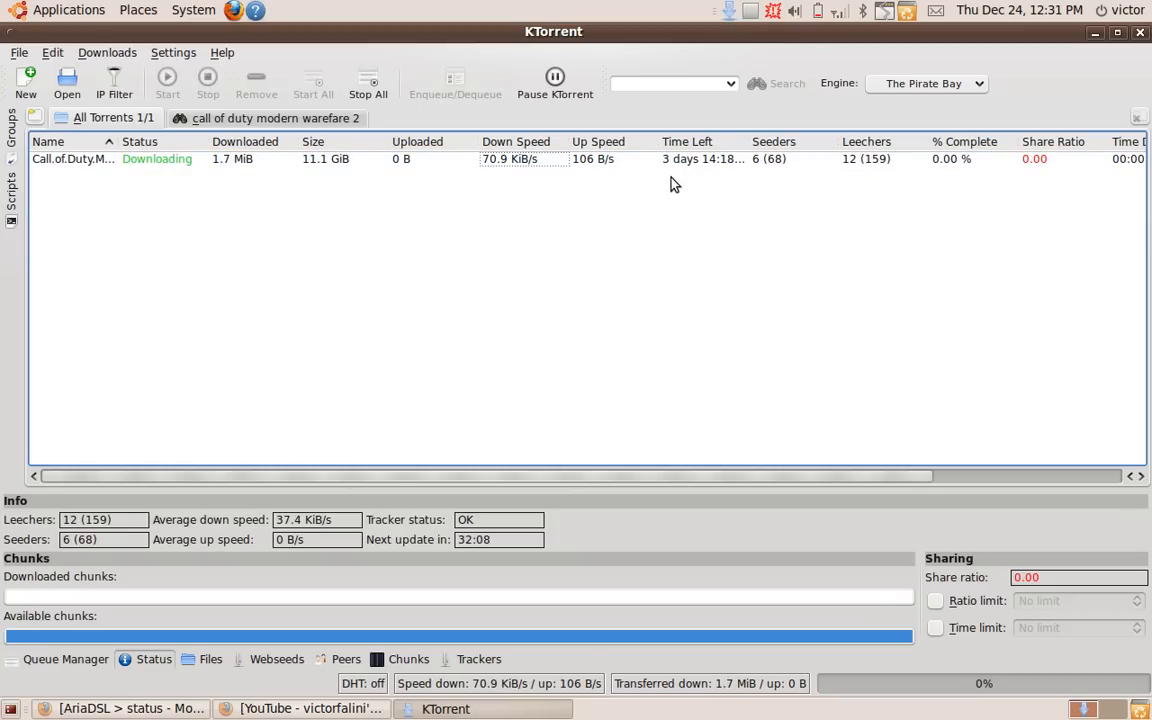
{"action": "left_click", "coordinate": [520, 159]}
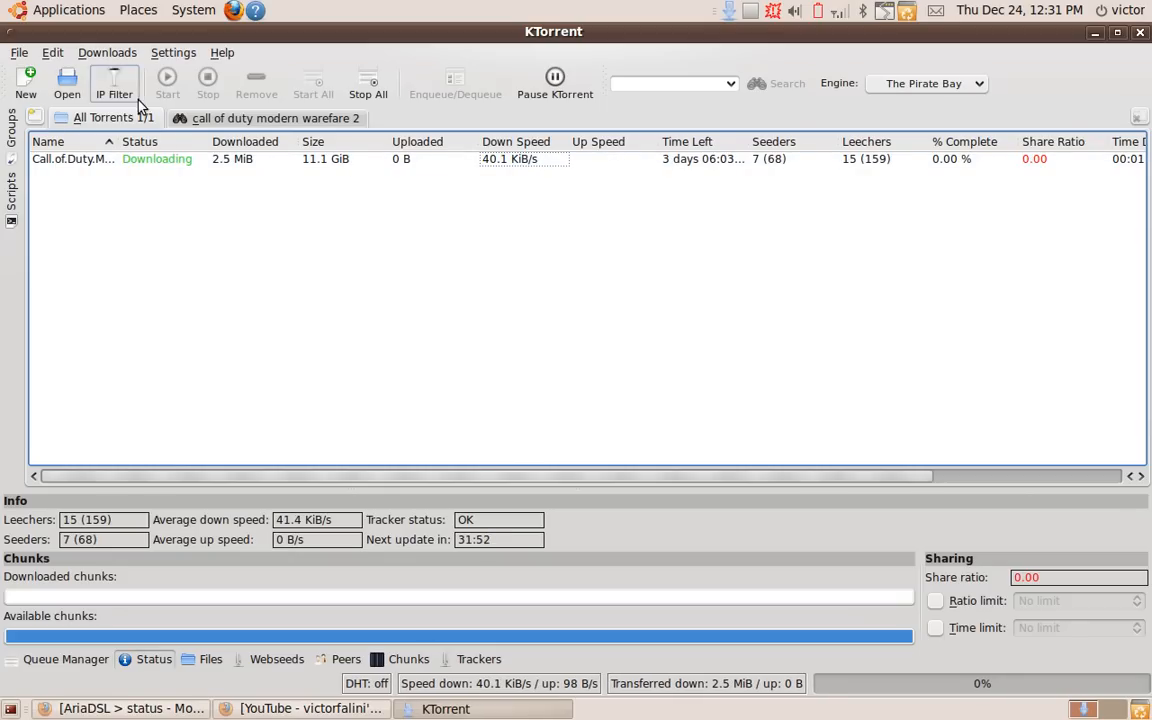
- Close the torrent search results tab, leaving the All Torrents list with the Call of Duty download
{"action": "left_click", "coordinate": [270, 117]}
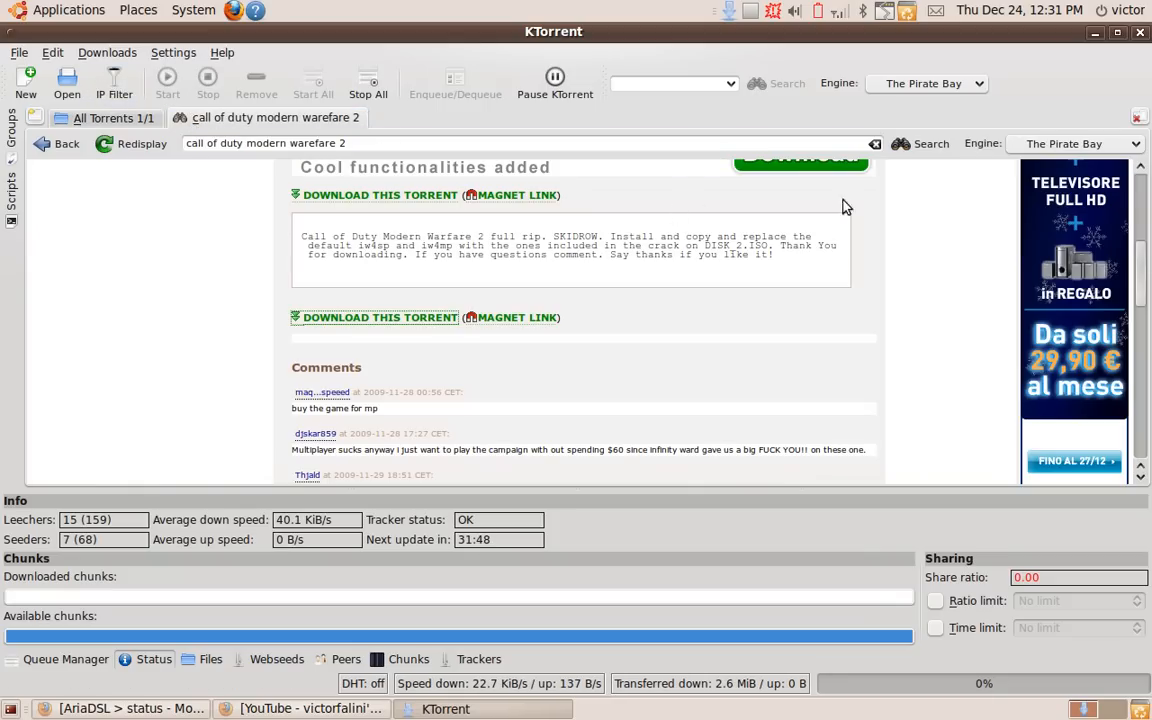
{"action": "left_click", "coordinate": [1137, 117]}
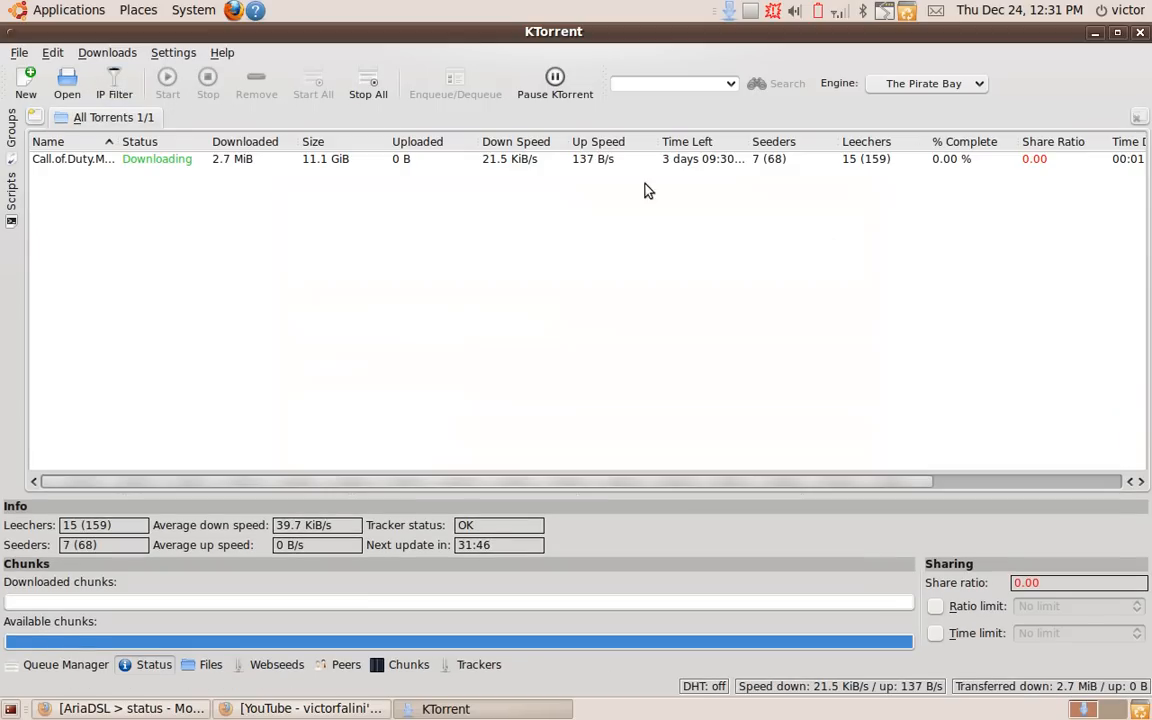